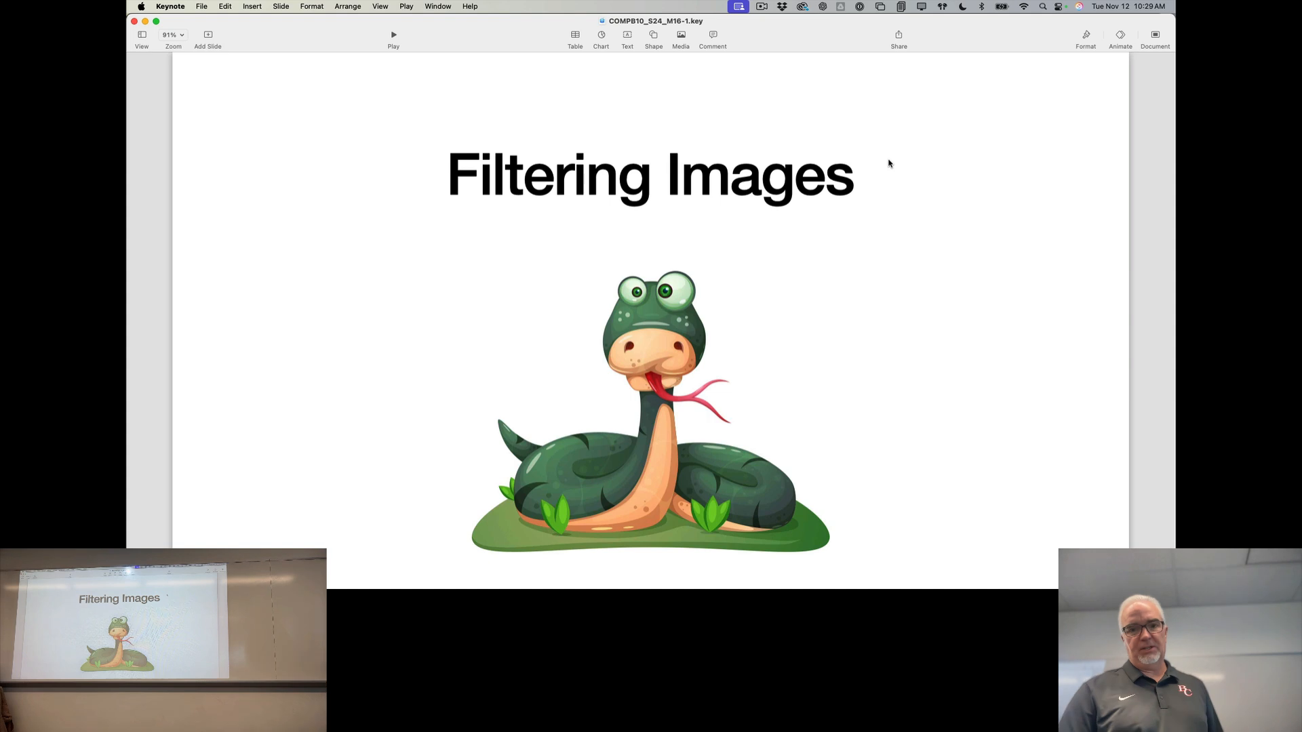
Run junk.py to produce the GaussianBlur(20) version of the canal-houses photo.
key("right")
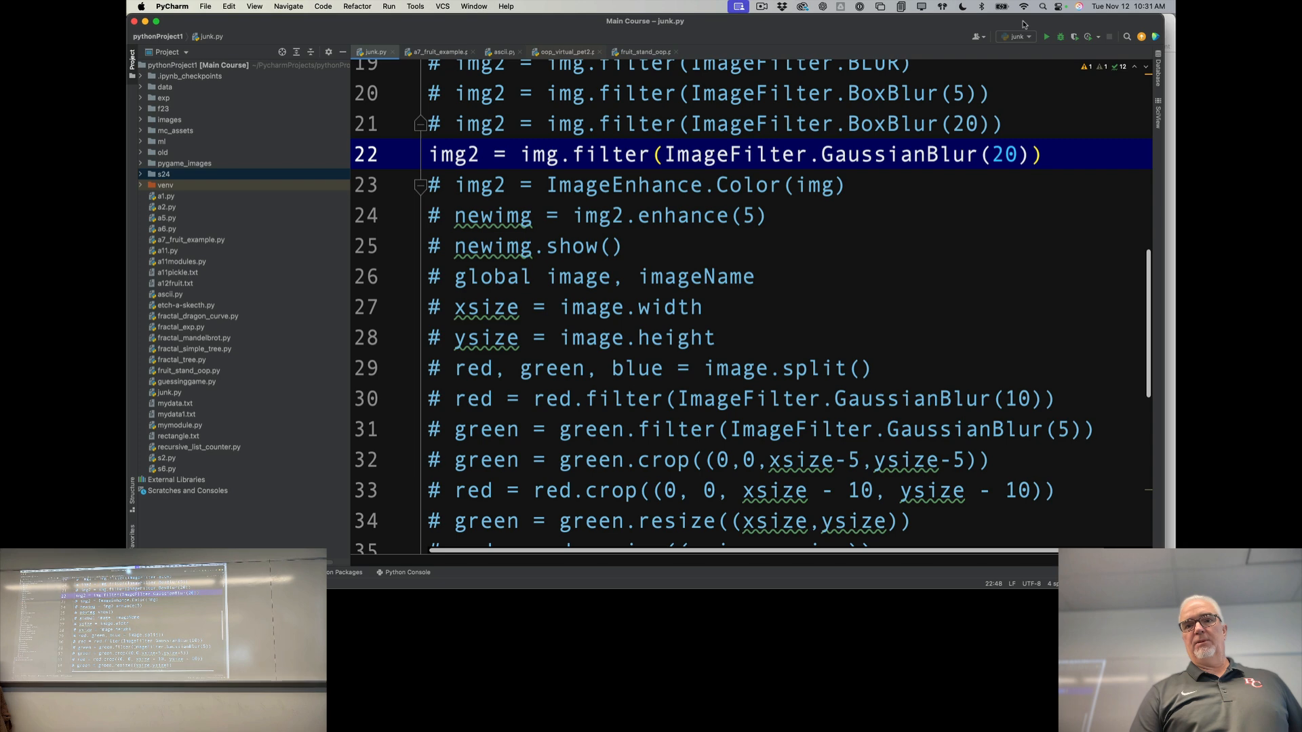
left_click(1042, 155)
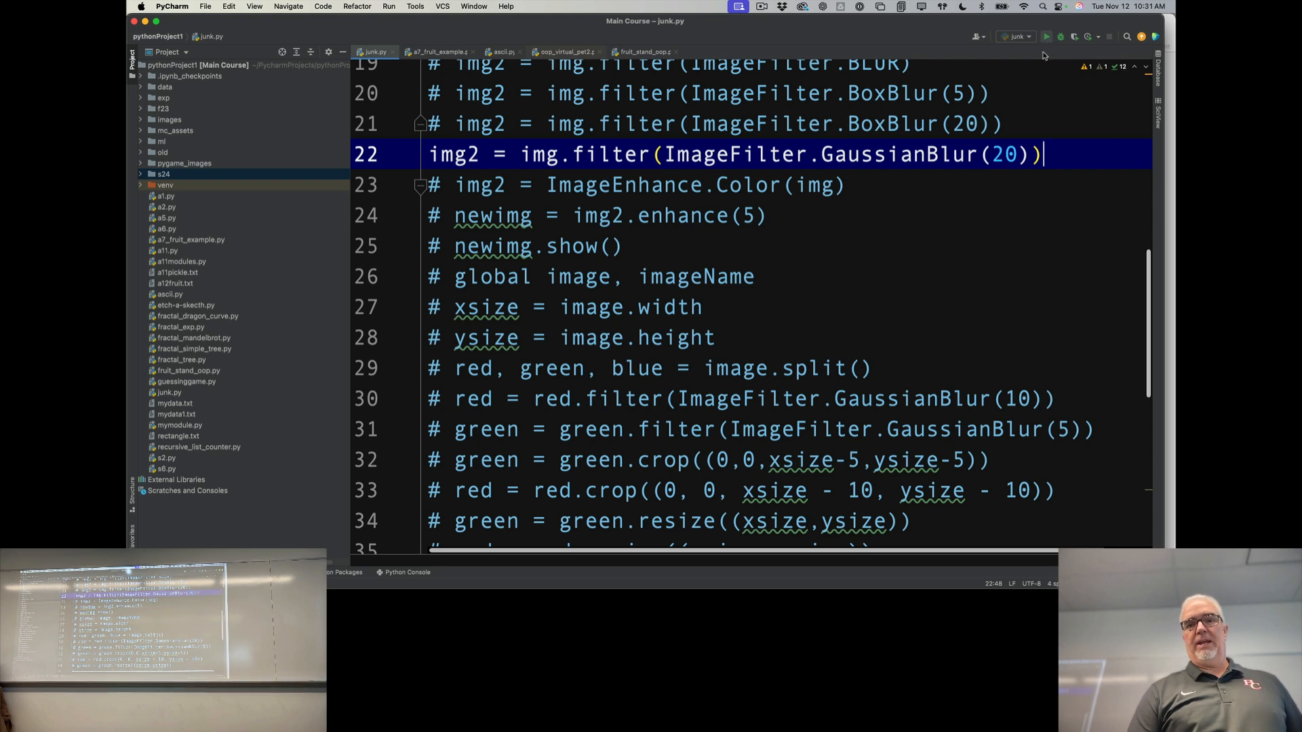
left_click(1049, 37)
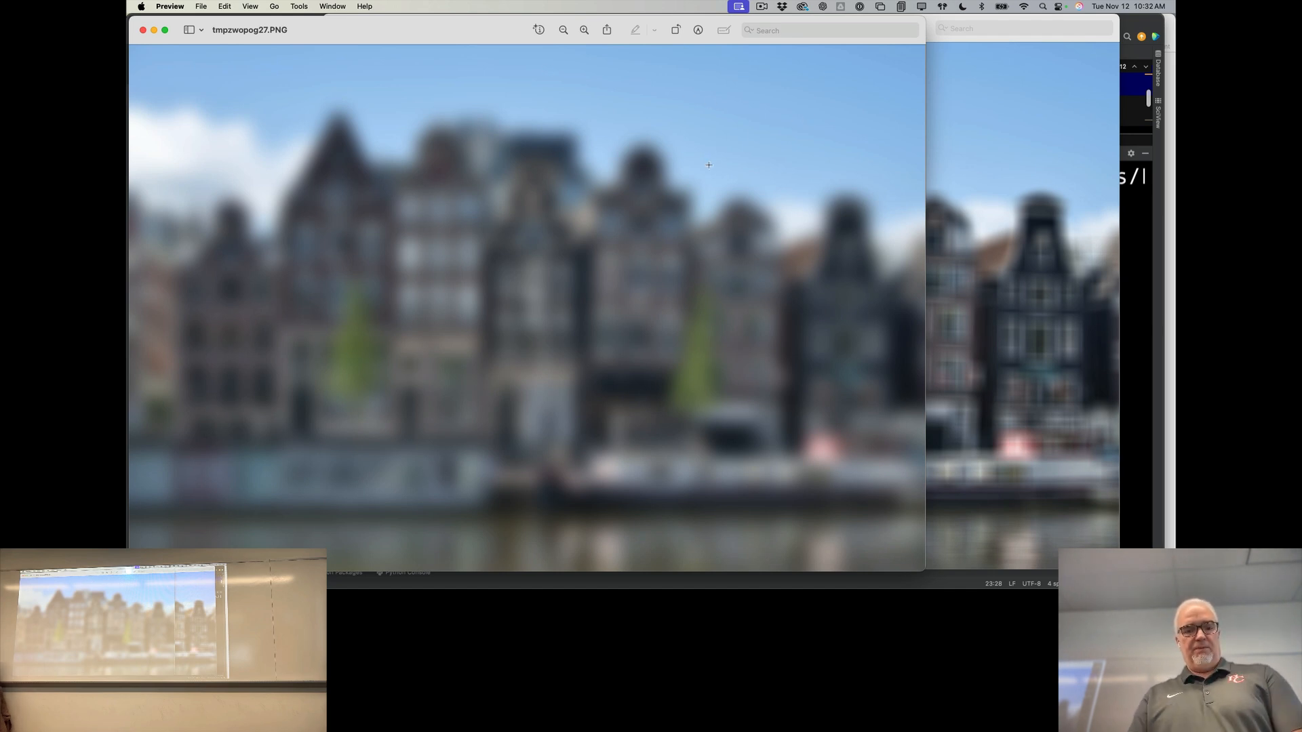
mouse_move(1018, 165)
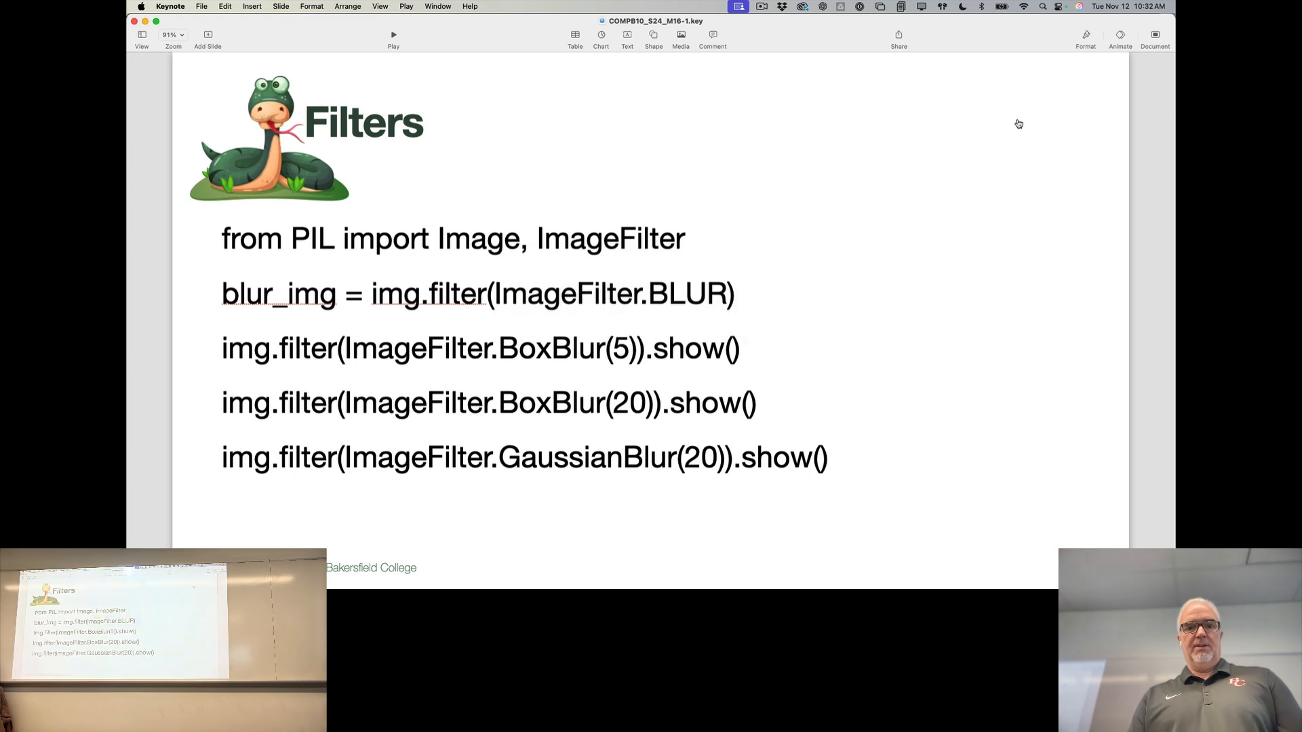
mouse_move(1083, 211)
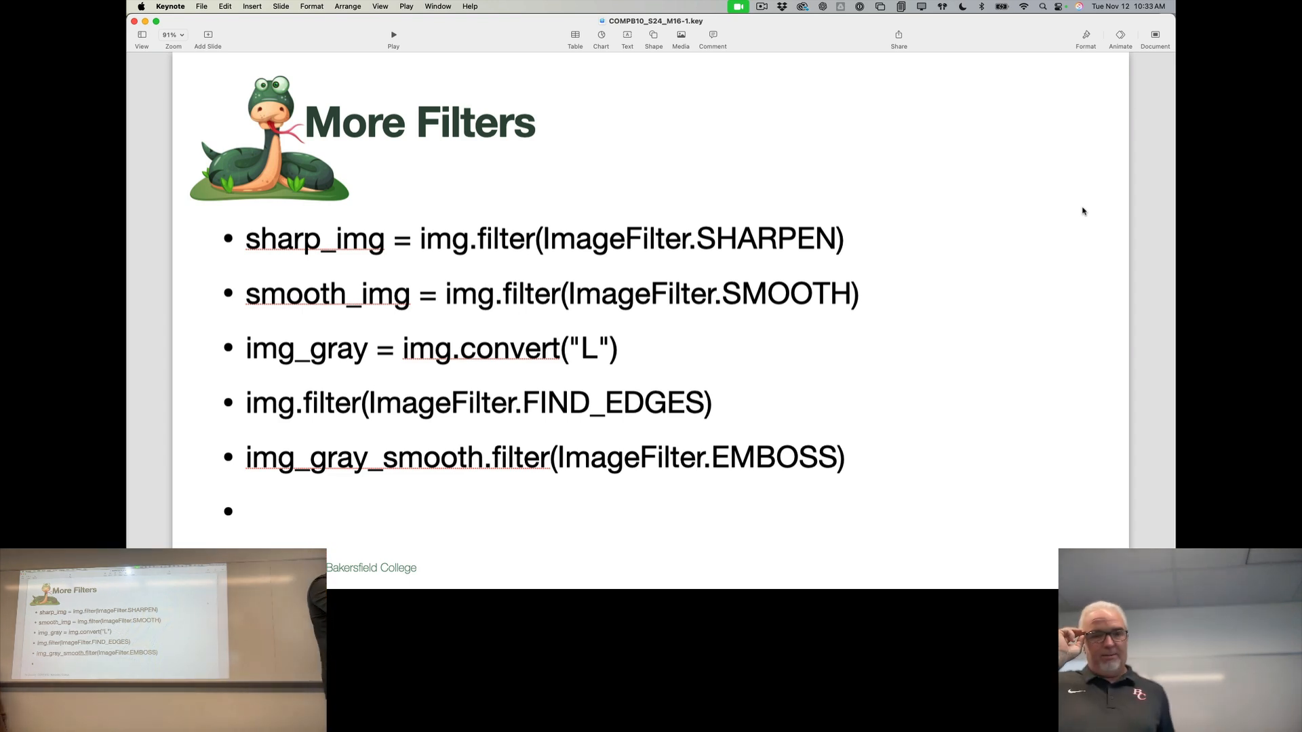
mouse_move(826, 350)
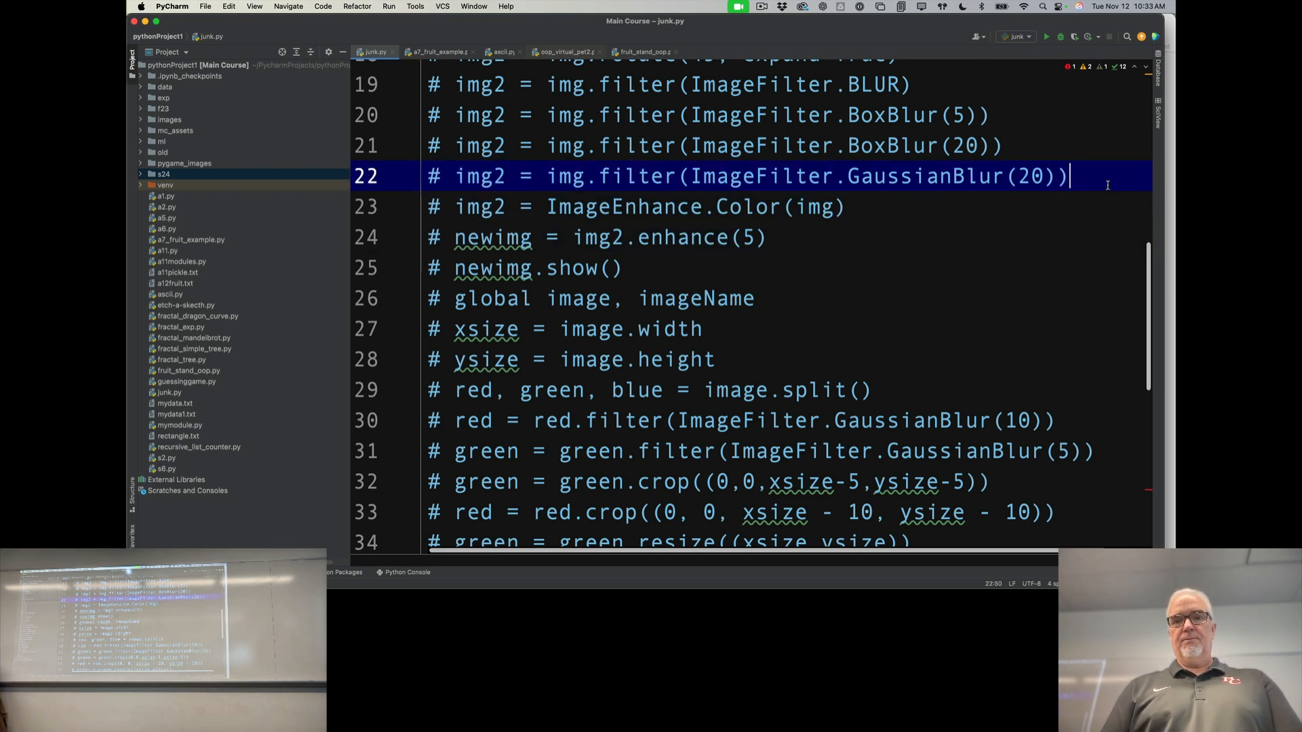
Add img2 = img.convert("L") for grayscale and run junk.py.
type("img")
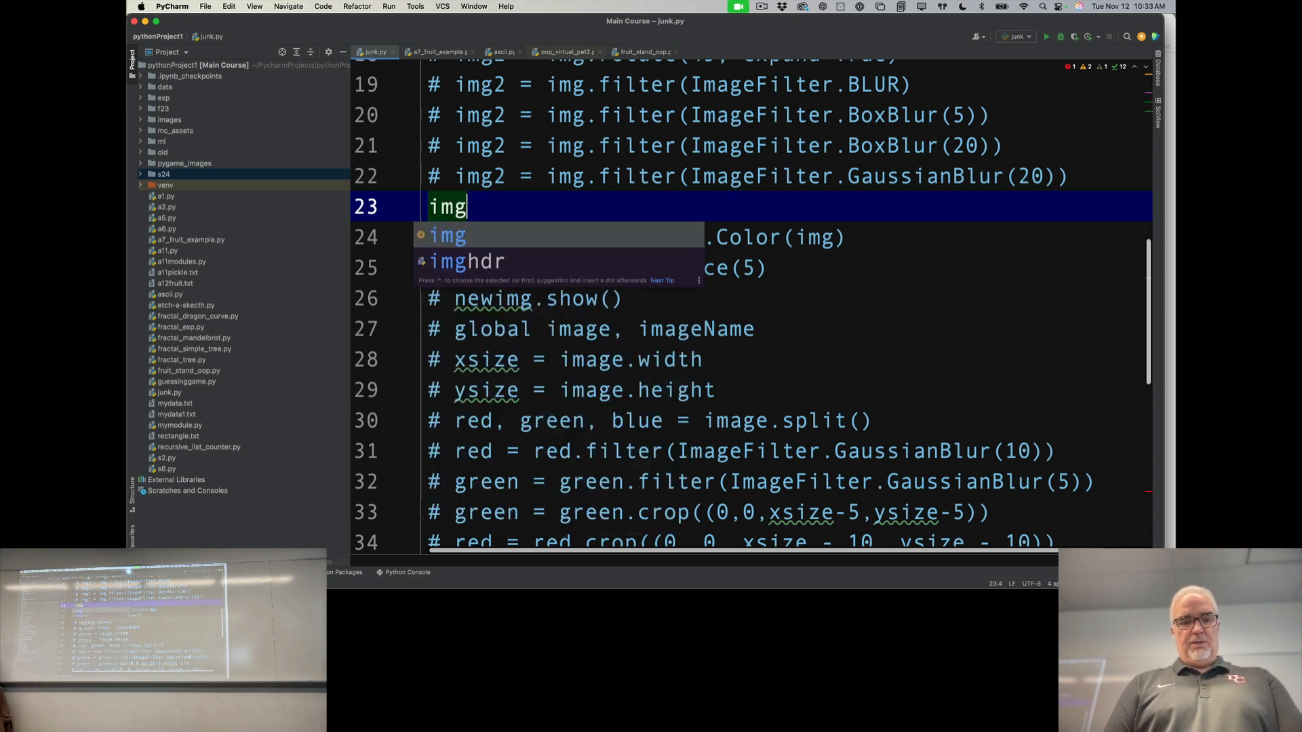
type("2 = img.con")
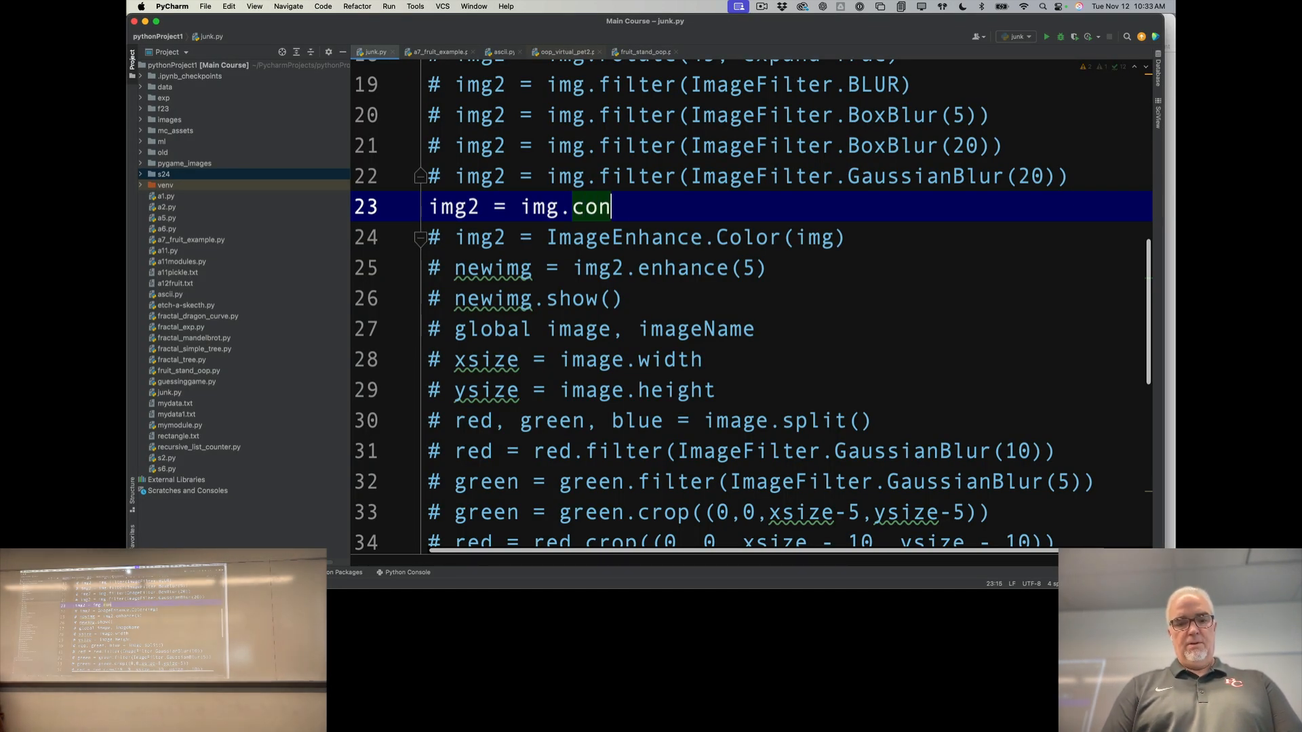
type("verty")
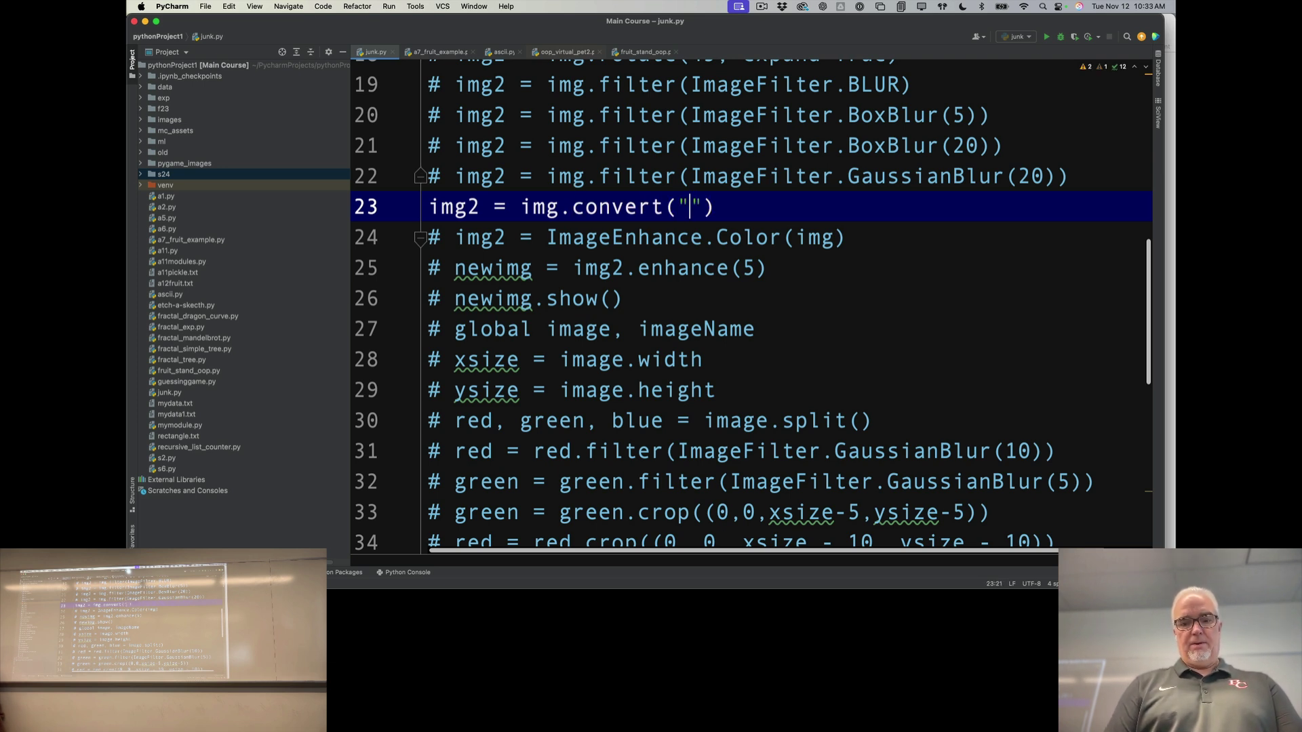
type("L")
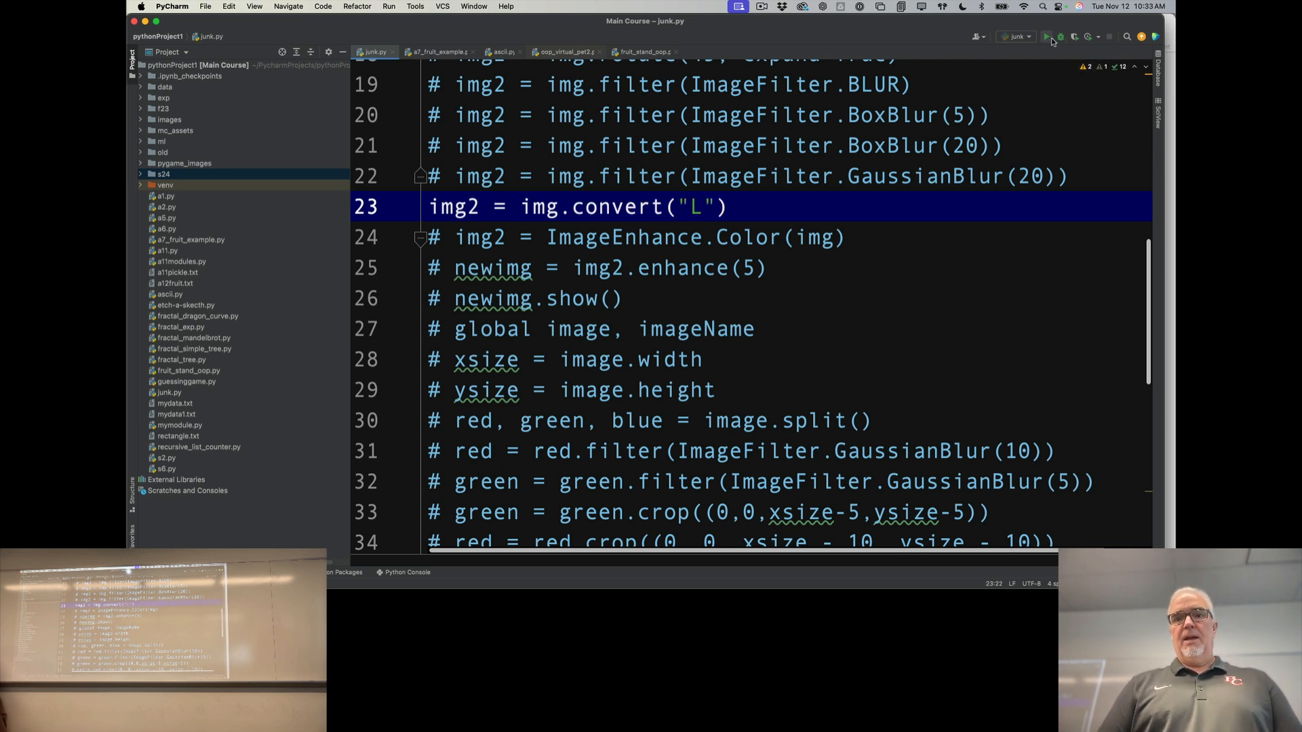
left_click(1050, 37)
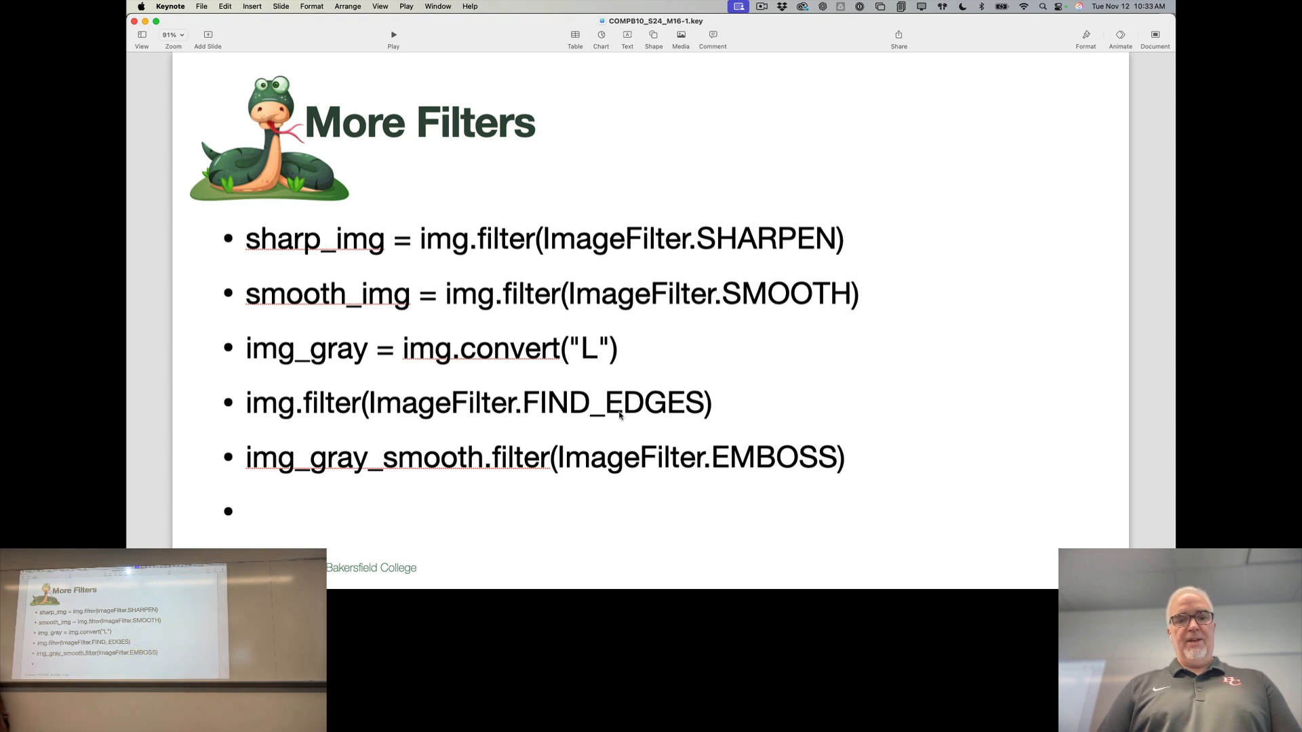
left_click_drag(369, 402, 709, 403)
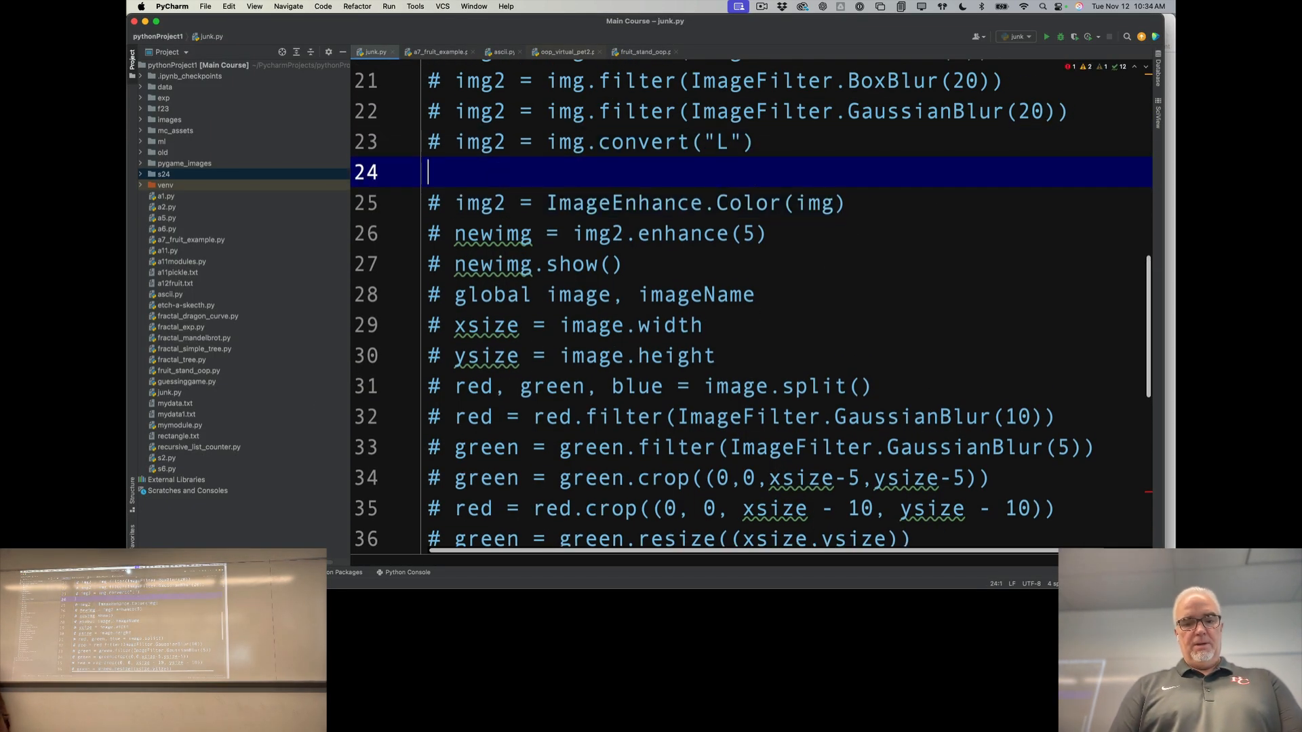
Add img2 = img.filter(ImageFilter.FIND_EDGES) as the active filter line.
type("img")
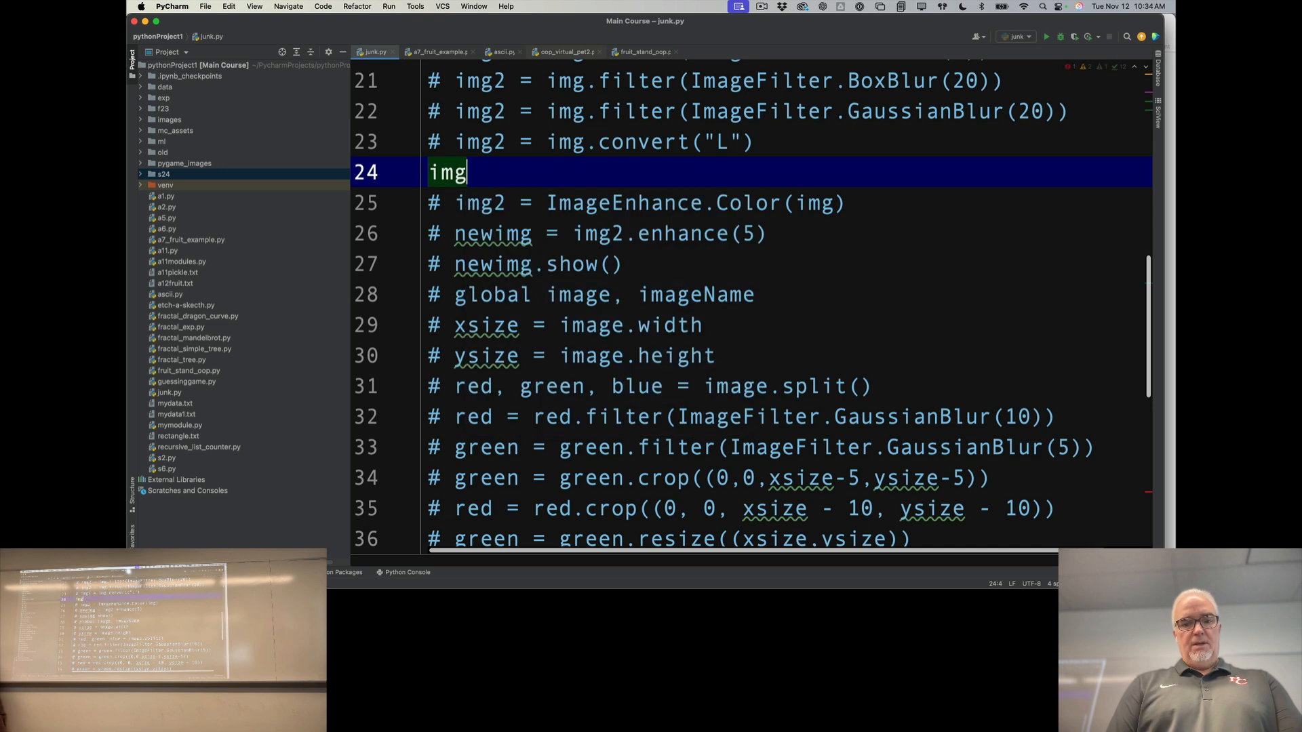
type("2 =")
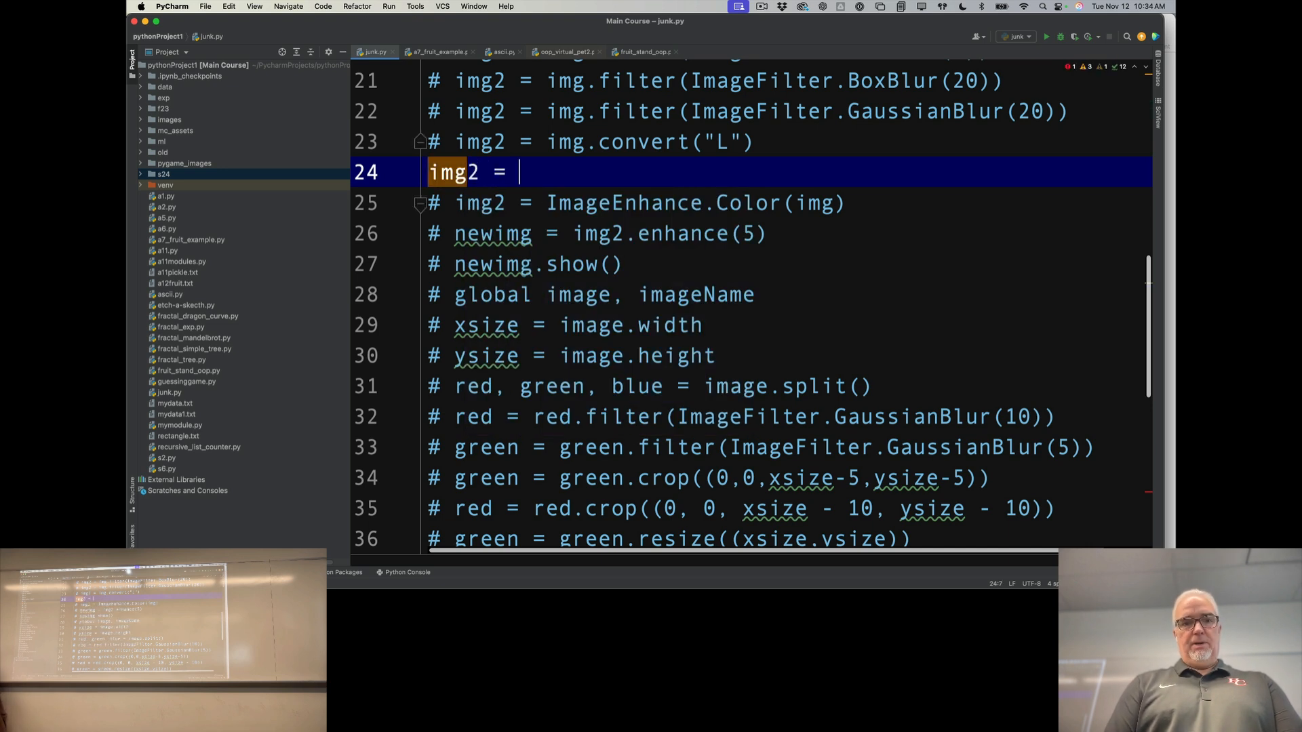
type("im")
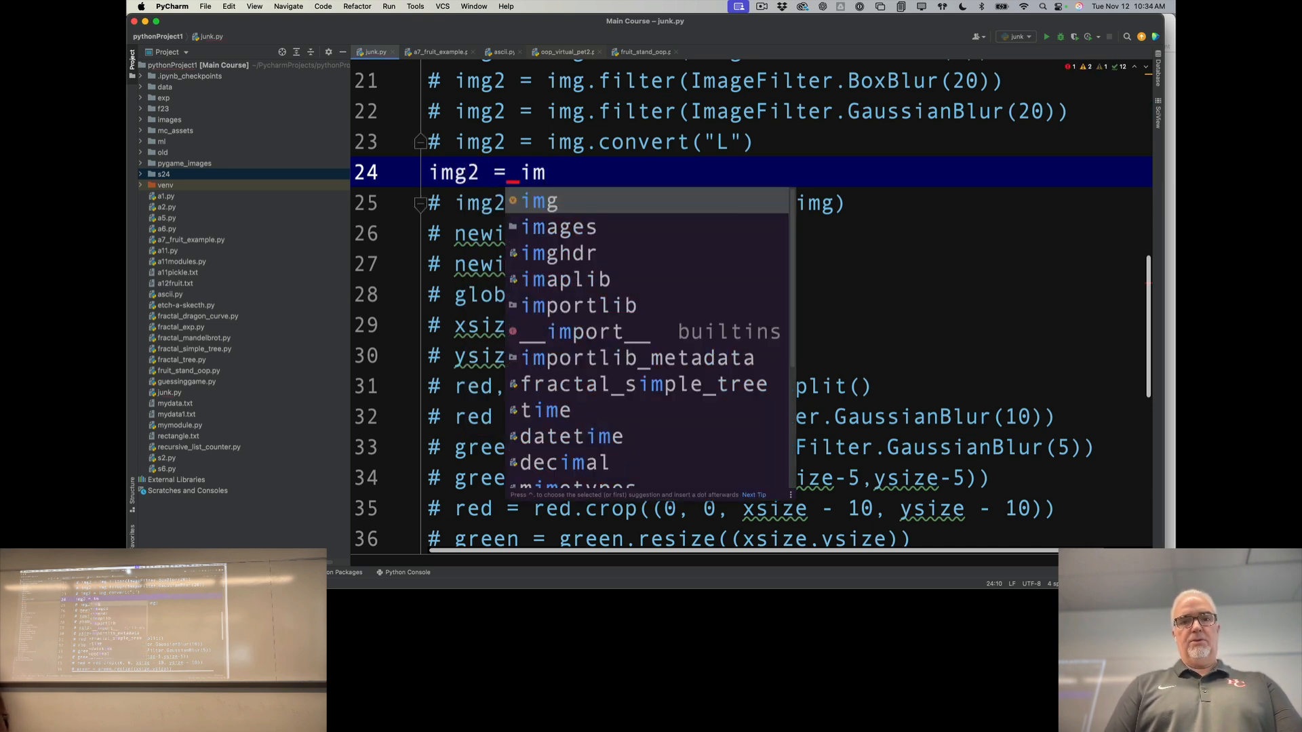
type("g.fil")
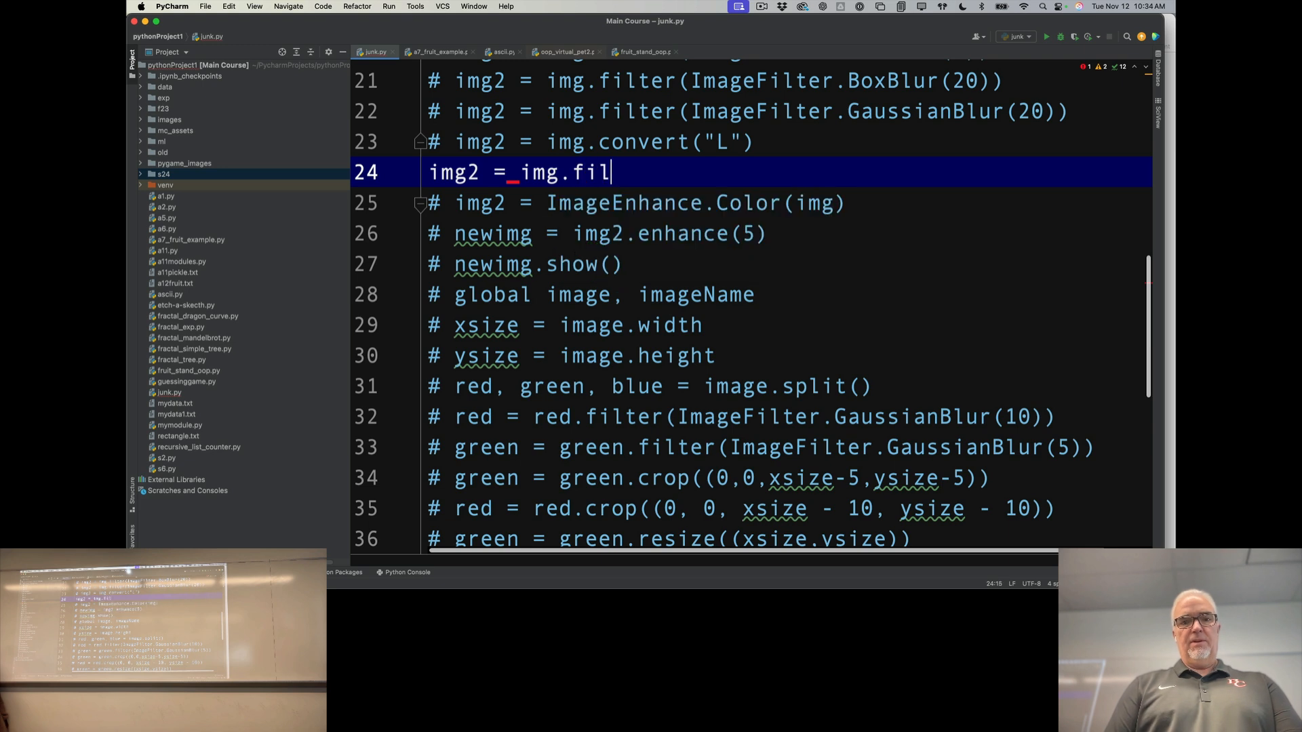
type("ter(ImageFilter.FIND_EDGES)")
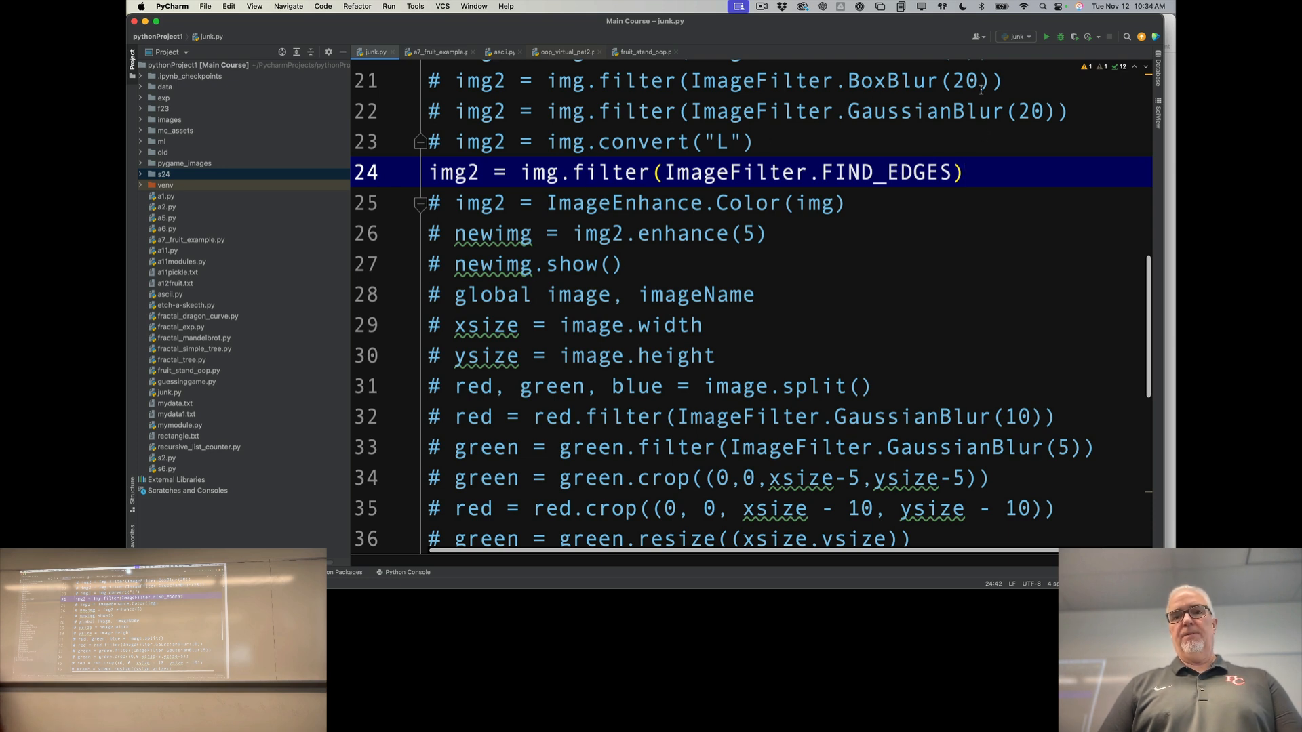
Run junk.py, inspect the edge-detected canal-houses image, then close the result.
double_click(734, 173)
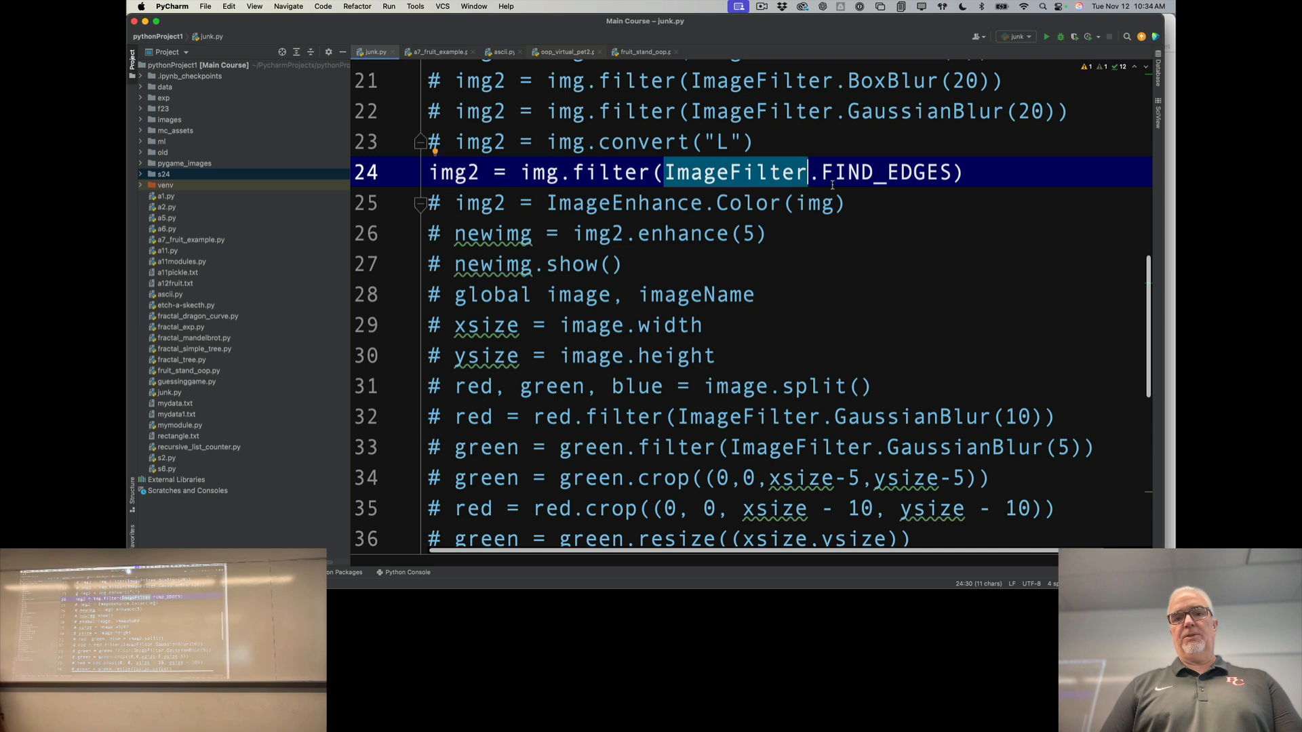
mouse_move(947, 100)
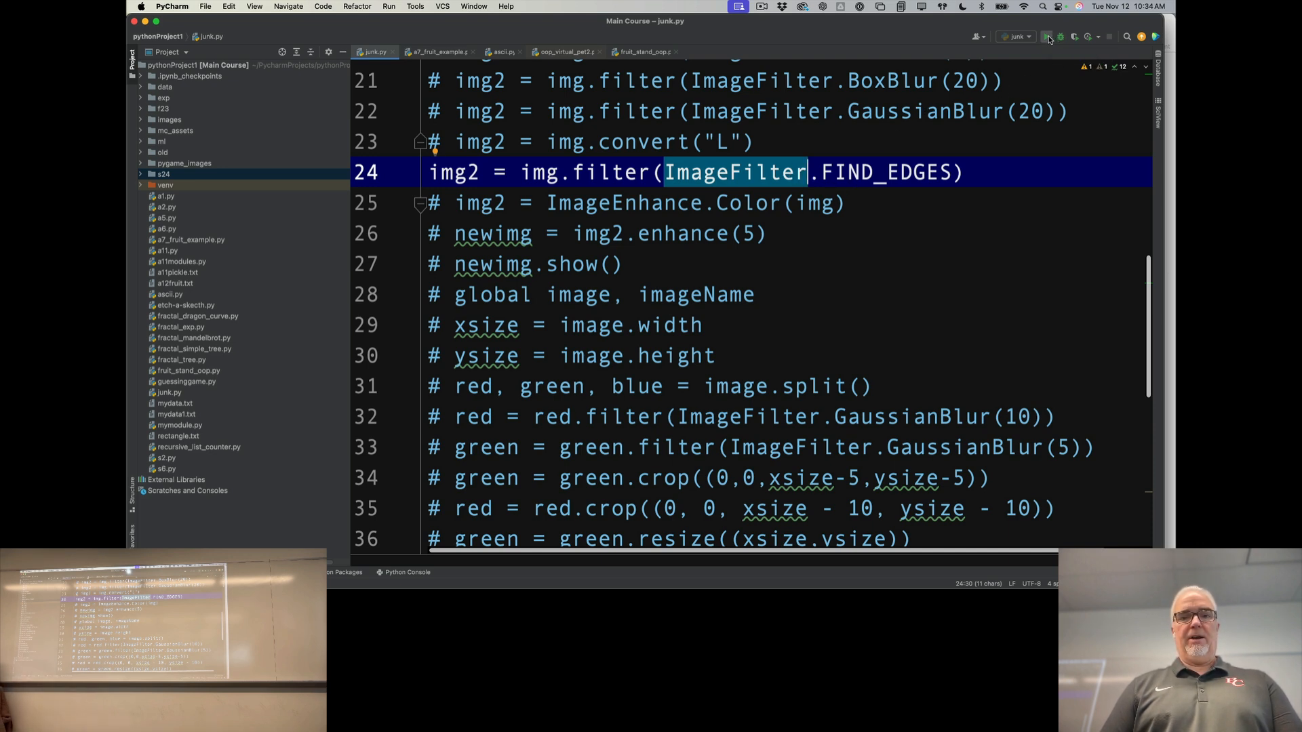
left_click(1050, 37)
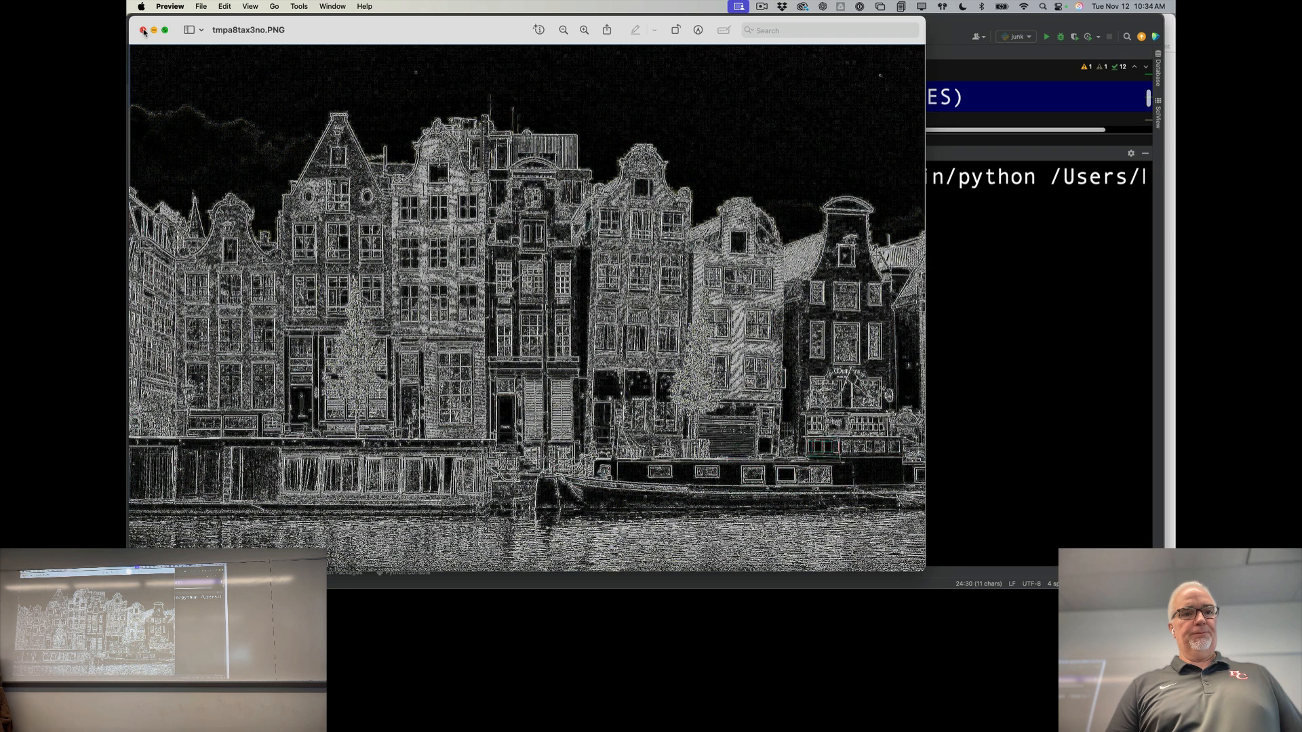
left_click(141, 29)
type("x")
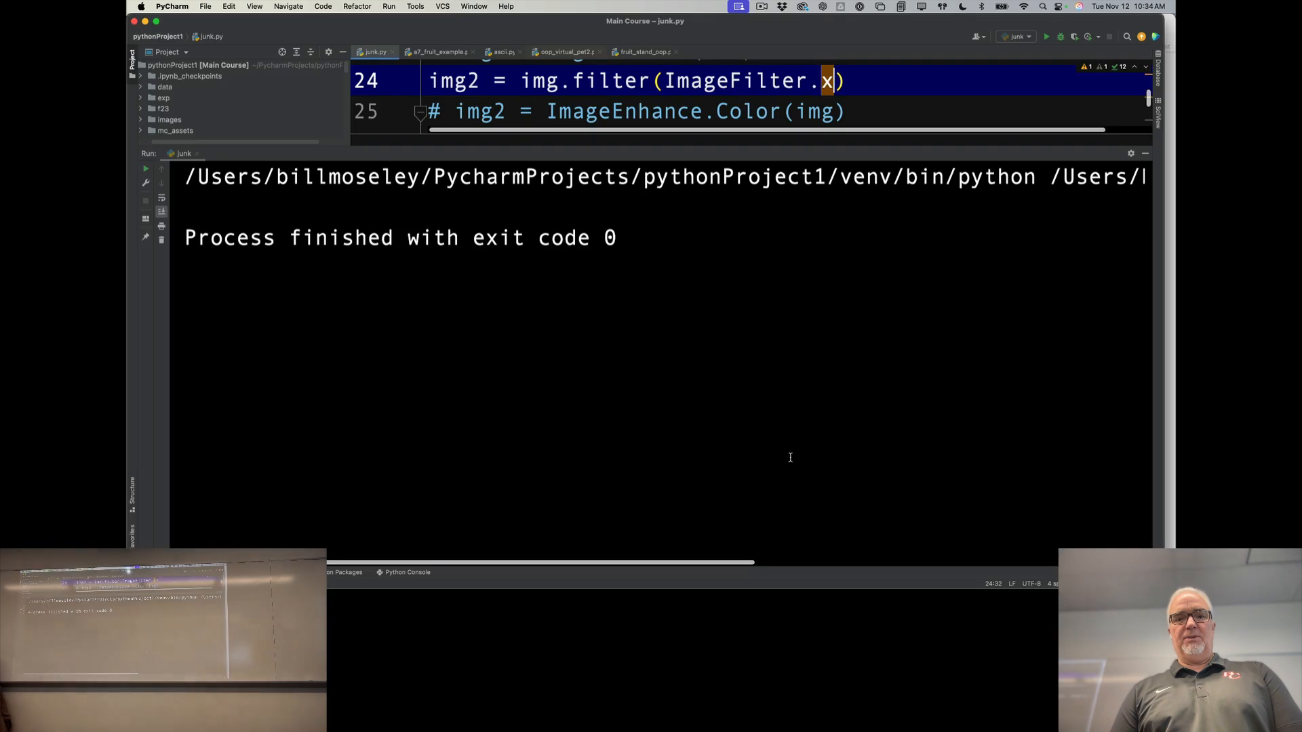
Replace line 24's filter name with EMBOSS.
key("Backspace")
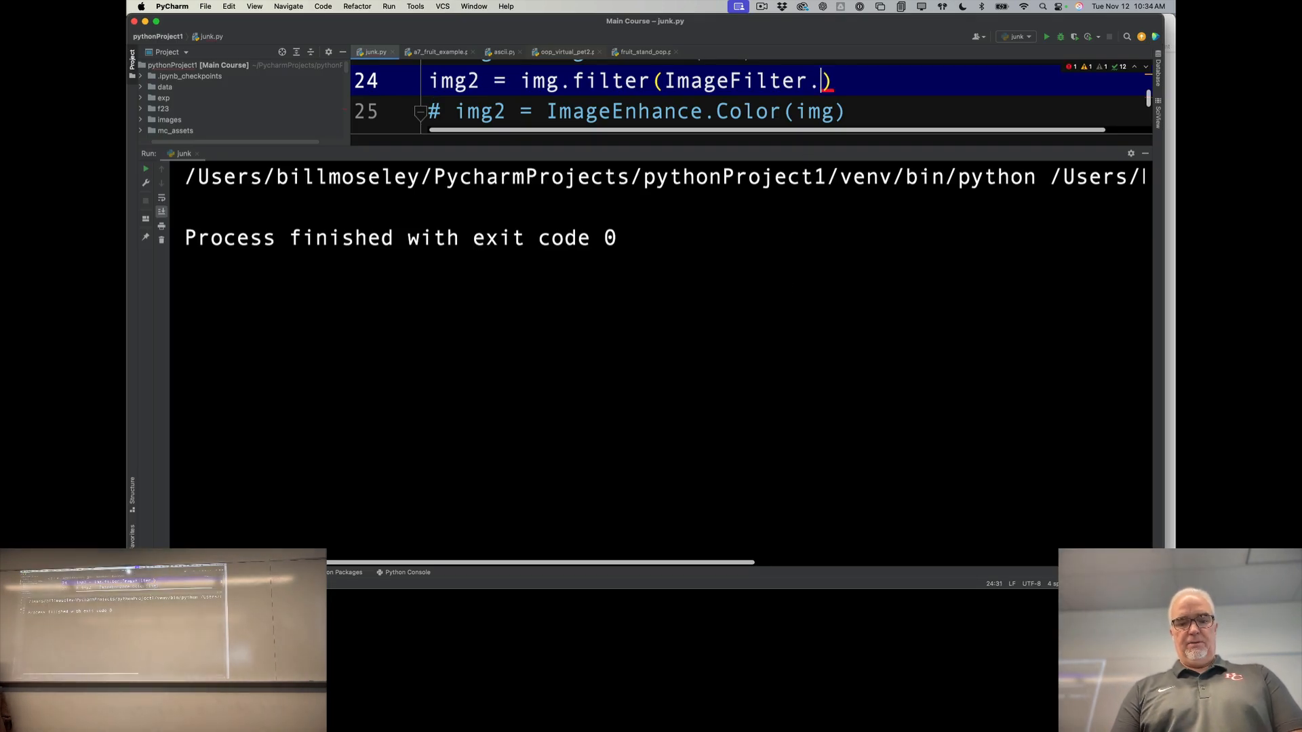
type("EMBOSS")
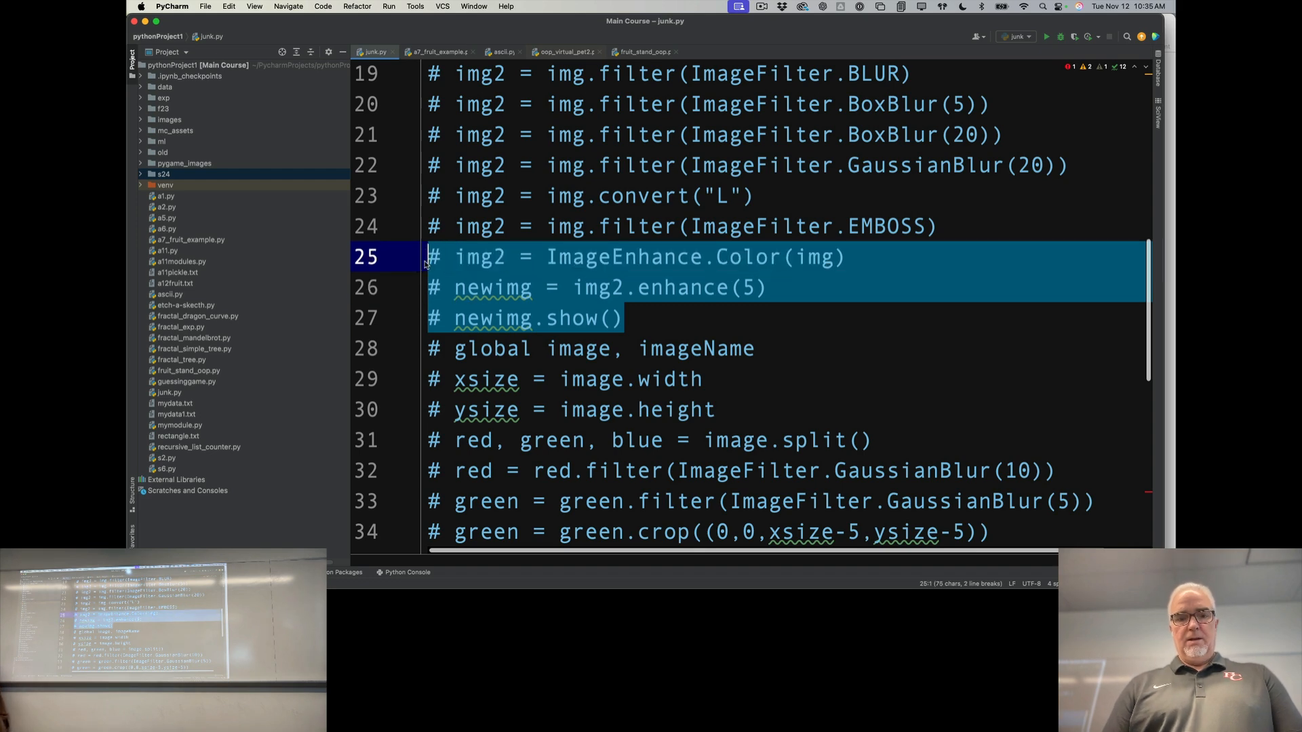
Uncomment lines 25–27, the ImageEnhance.Color enhancement at factor 5 with show().
key("Cmd+/")
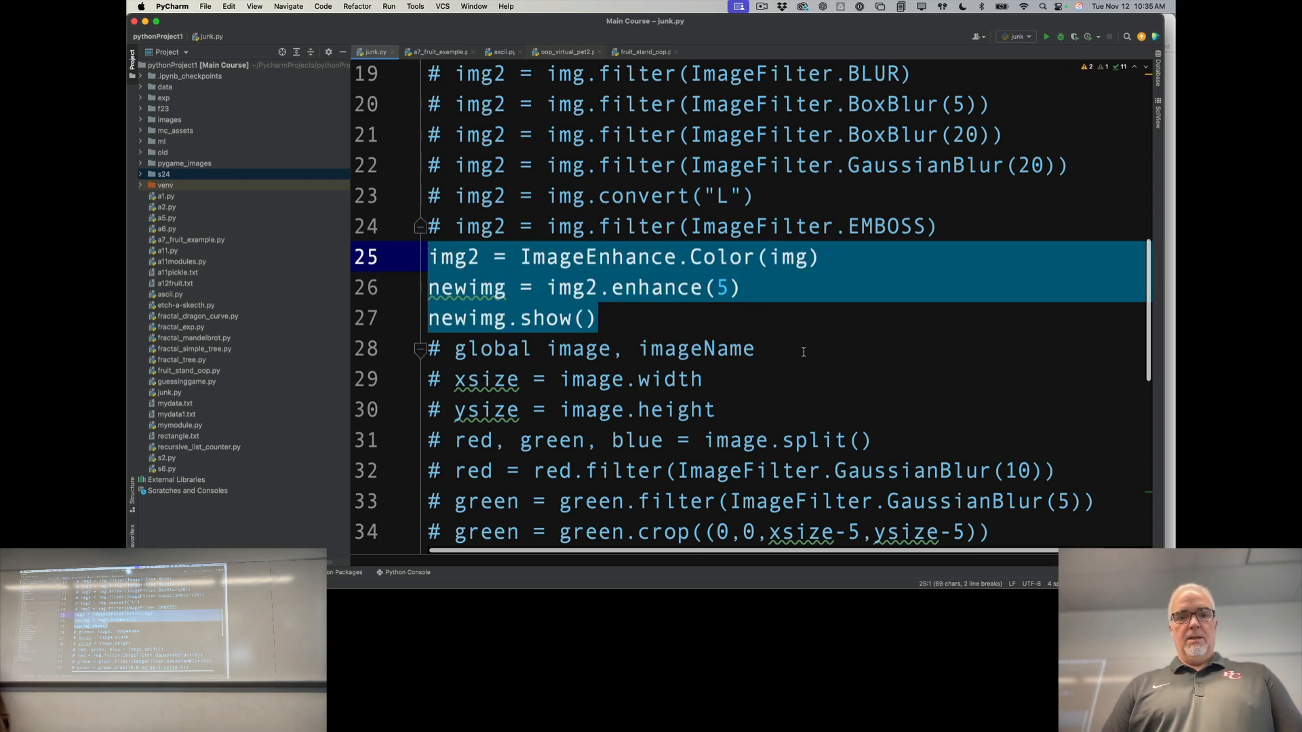
scroll("down", 3)
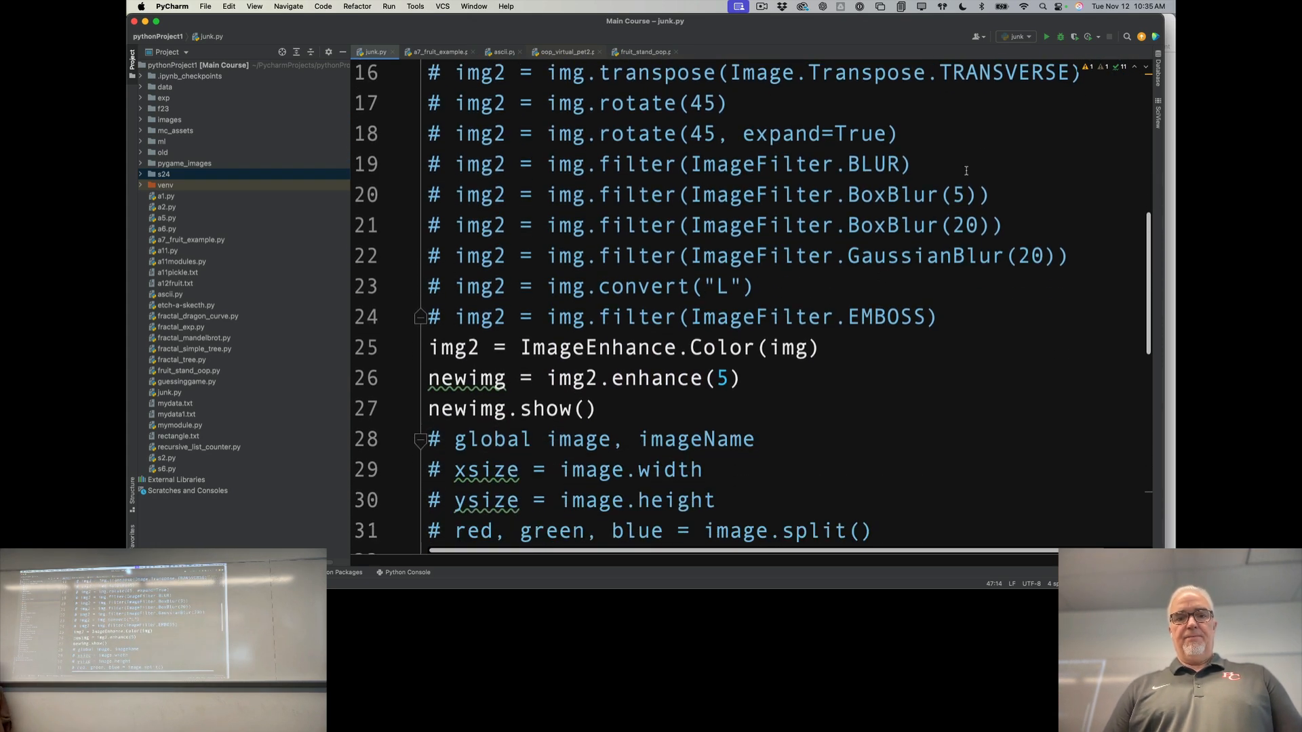
left_click(1050, 35)
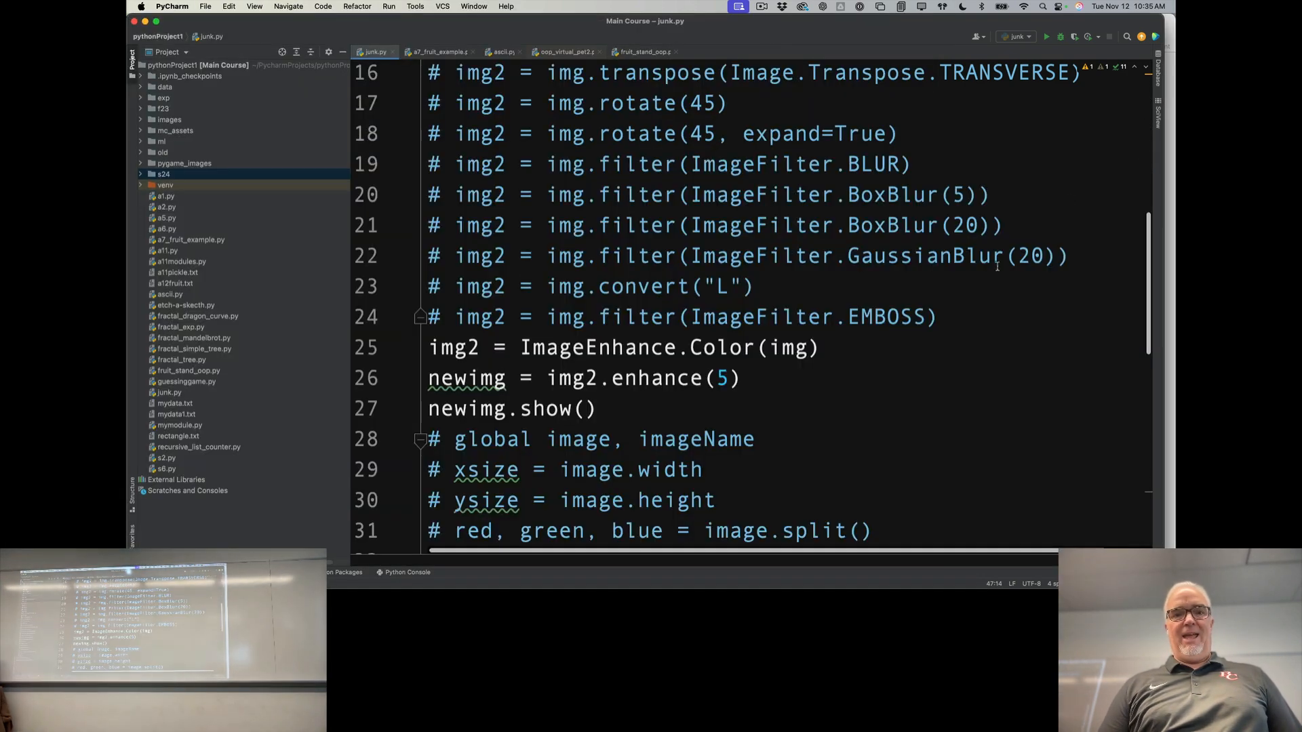
scroll("down", 3)
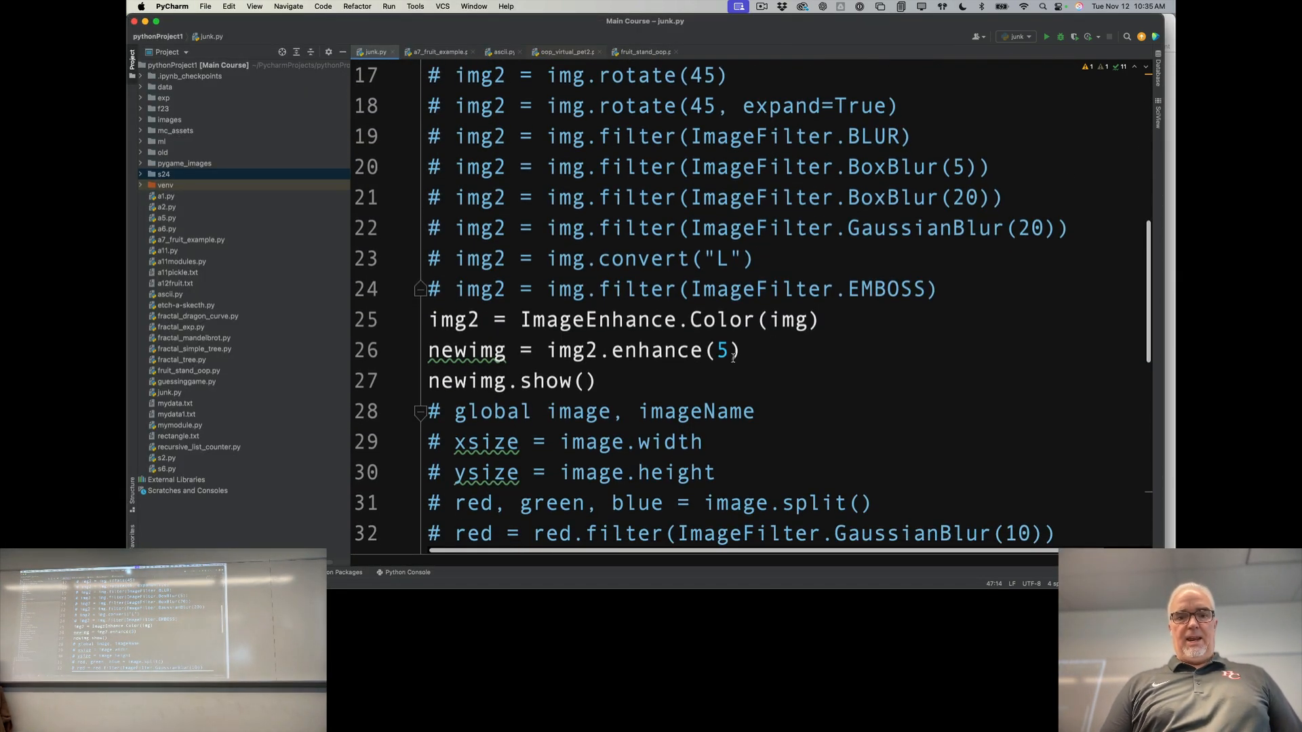
Set the colour enhancement factor to -5, run junk.py, view and close the result.
type("-")
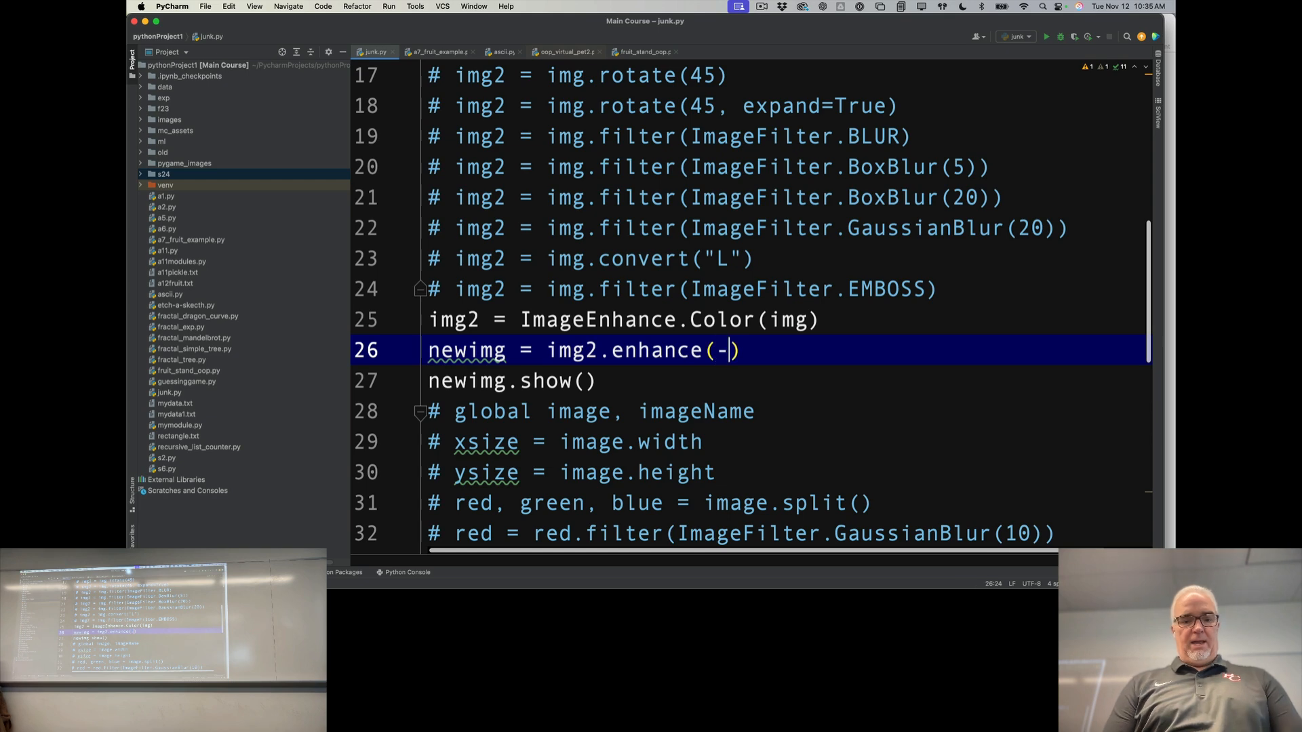
type("5")
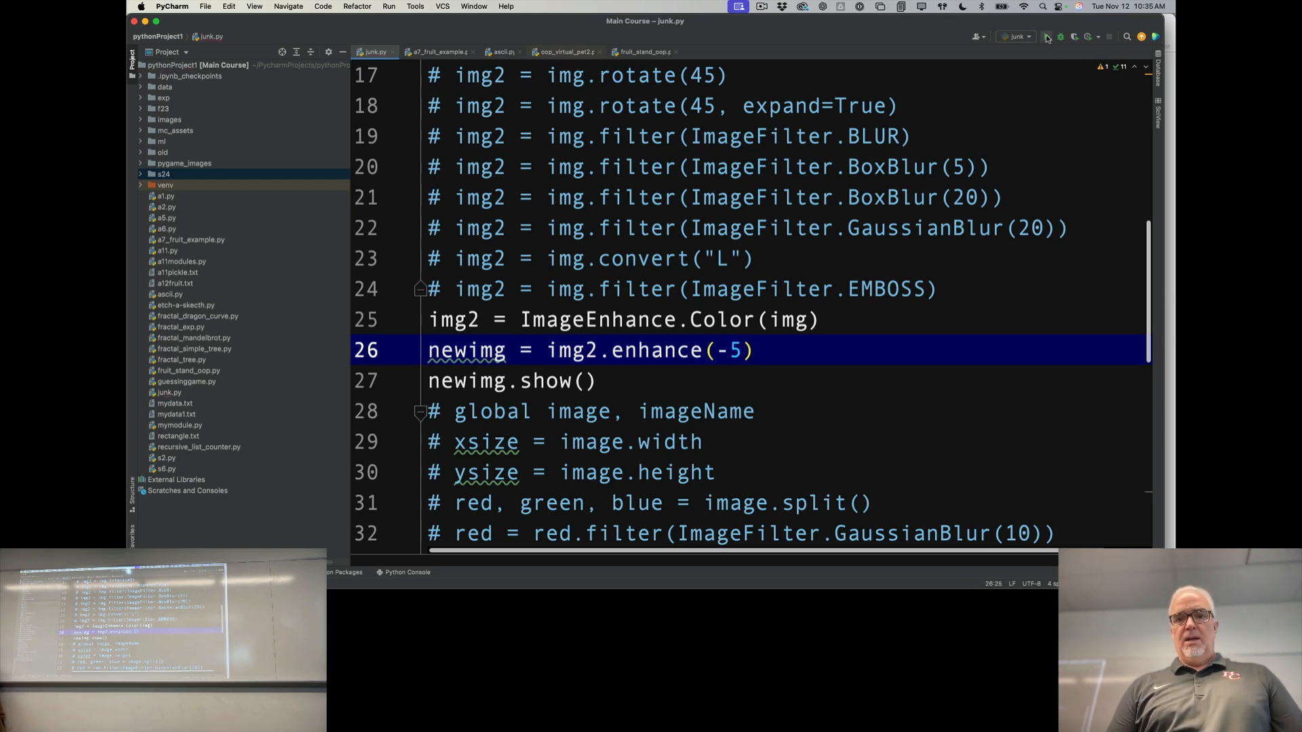
left_click(1048, 37)
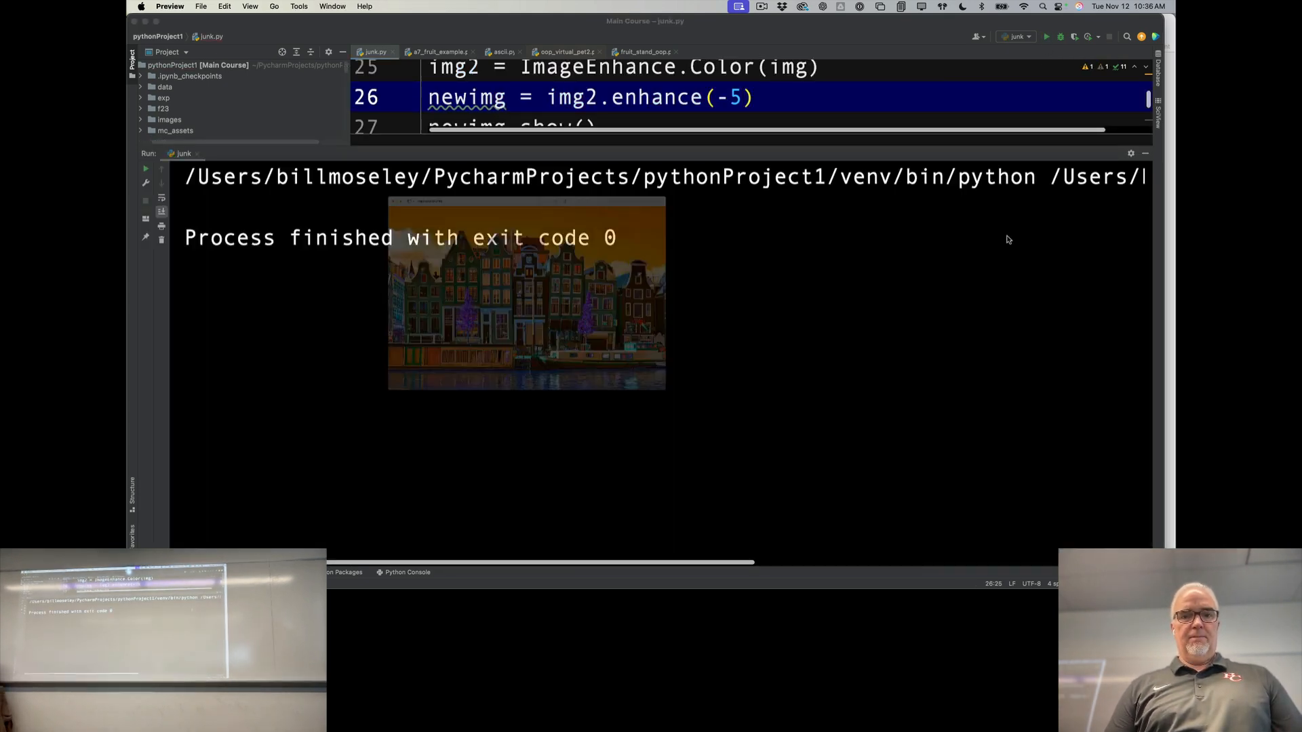
left_click(527, 293)
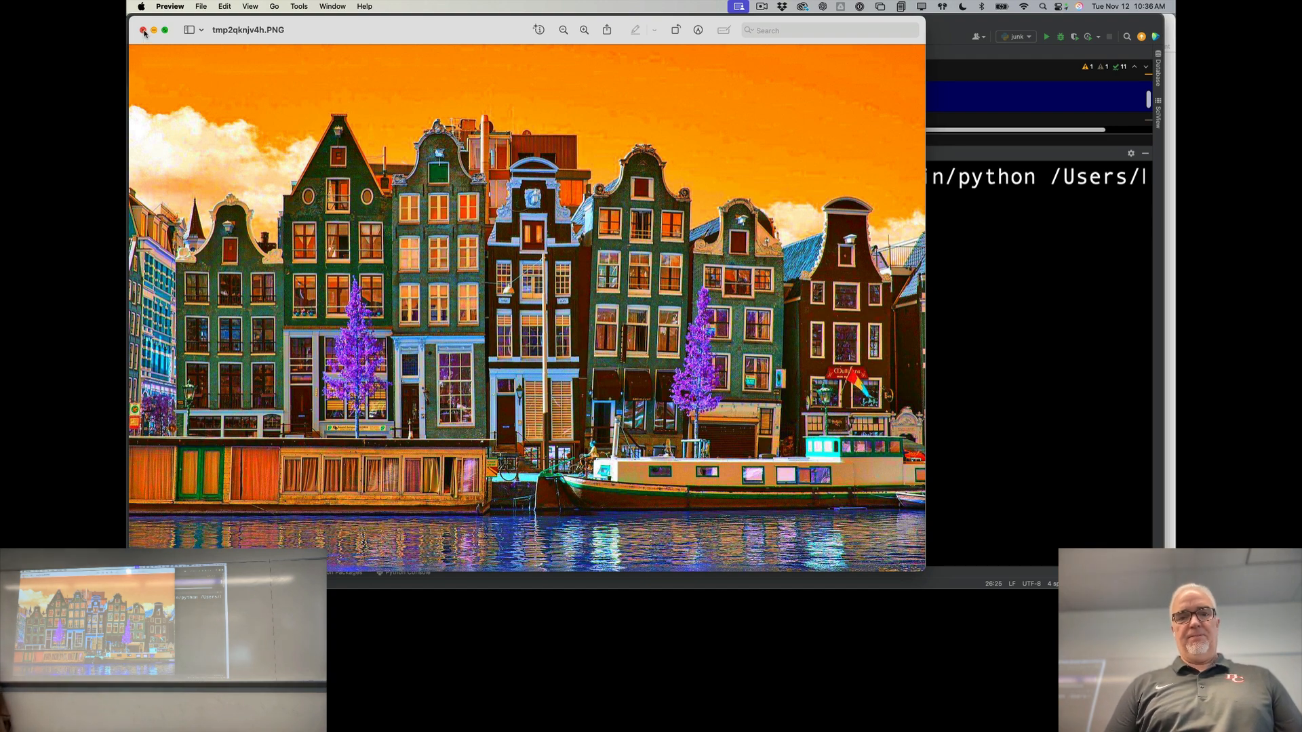
left_click(141, 31)
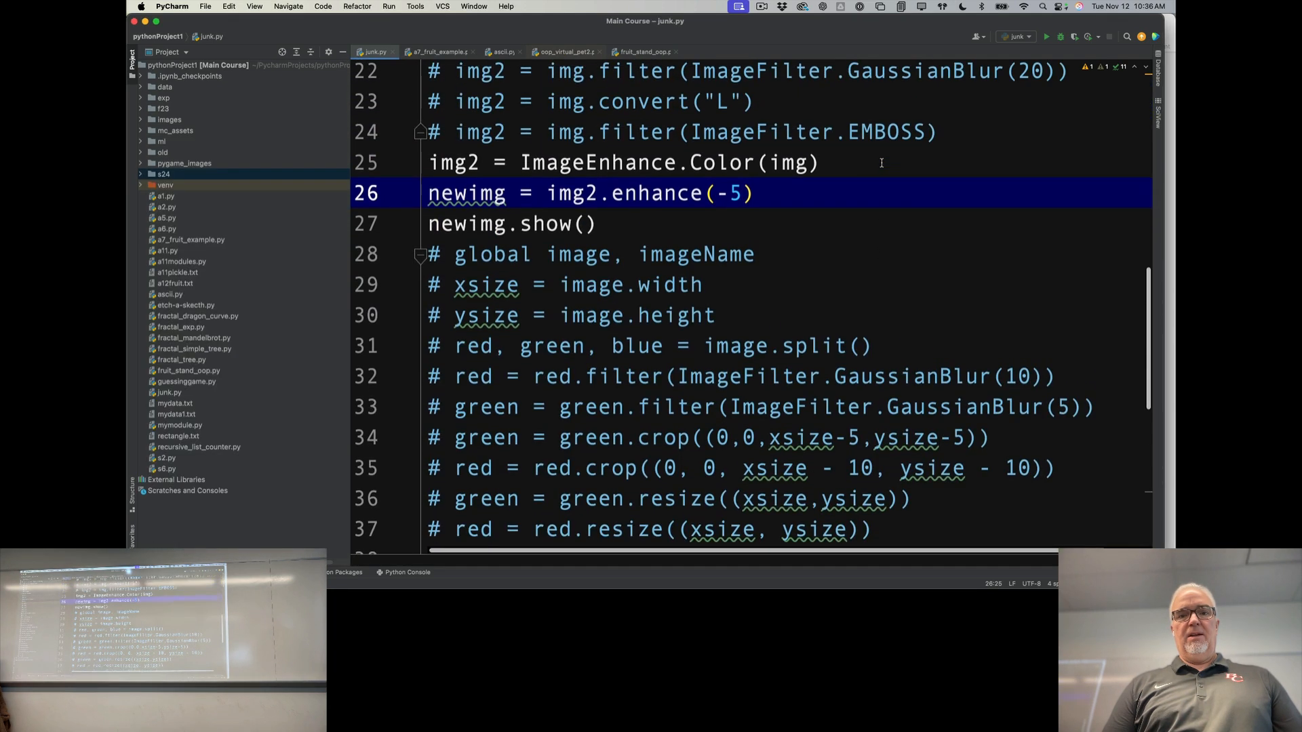
Change the factor to -10, run junk.py, close the result and return to Keynote.
type("1")
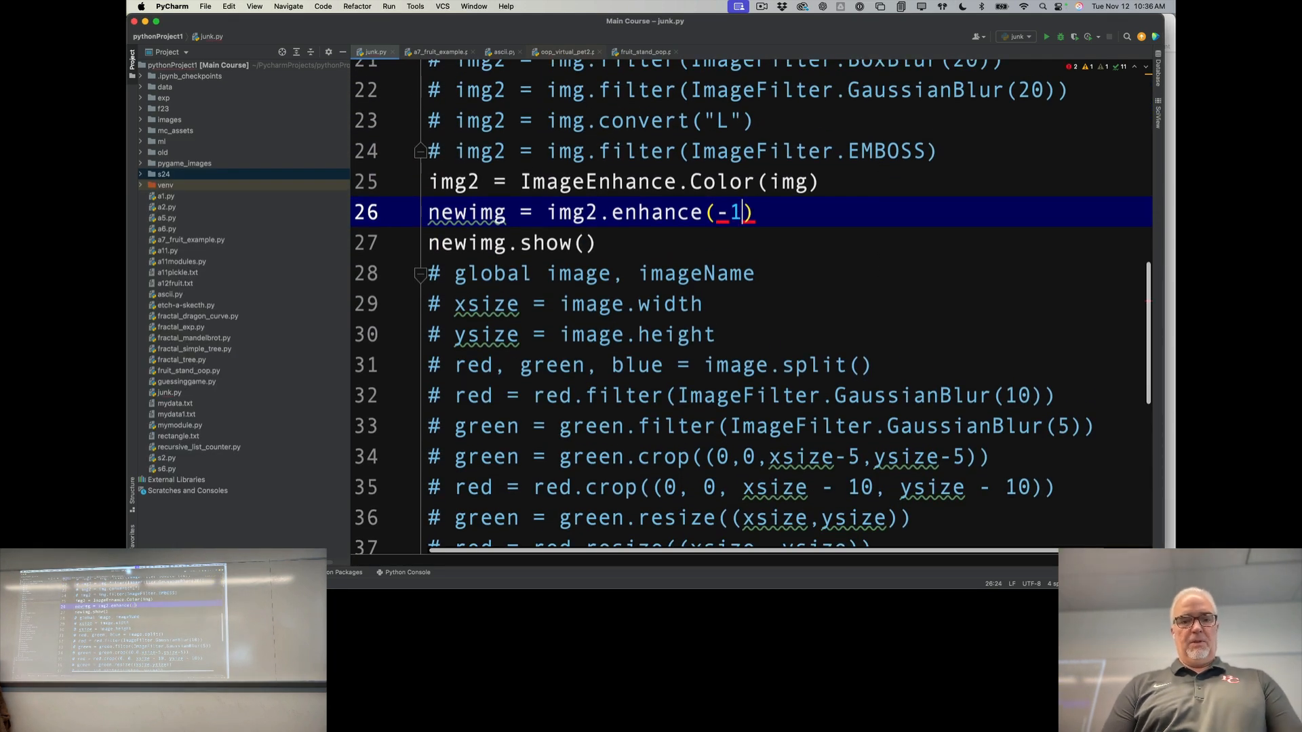
type("0")
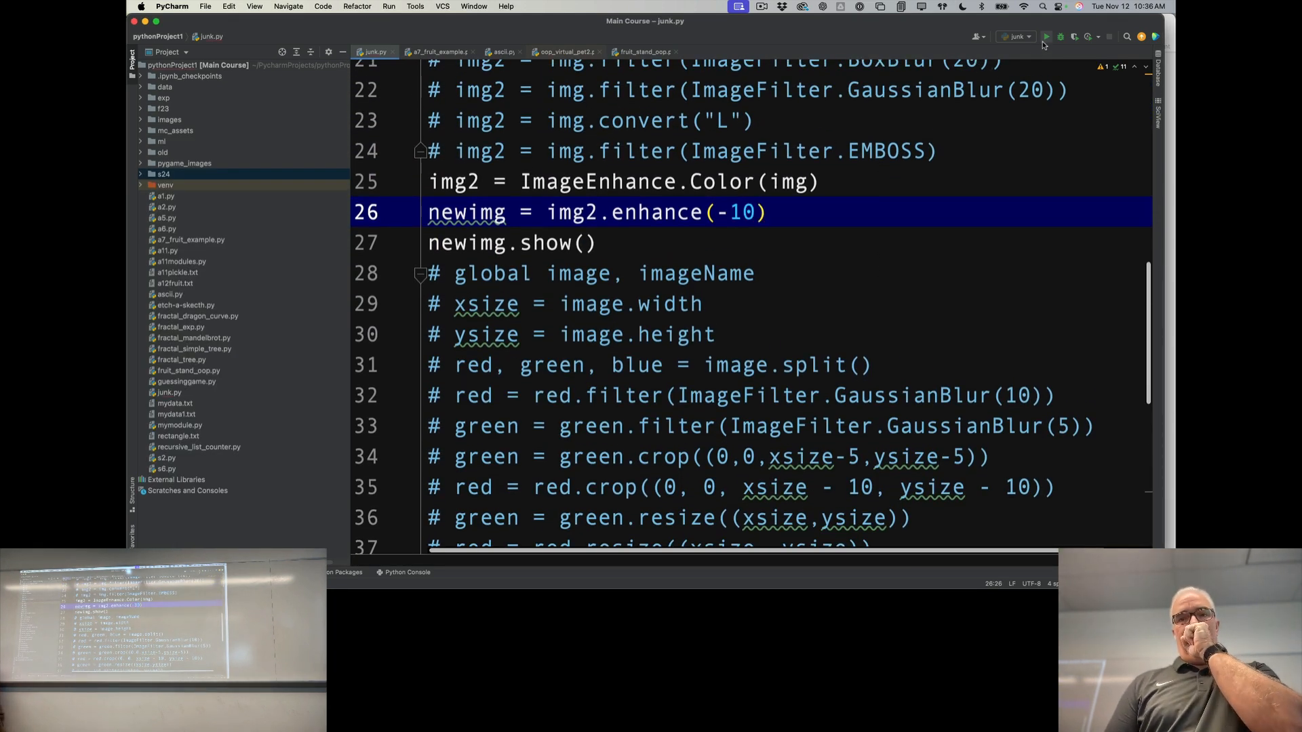
left_click(1047, 37)
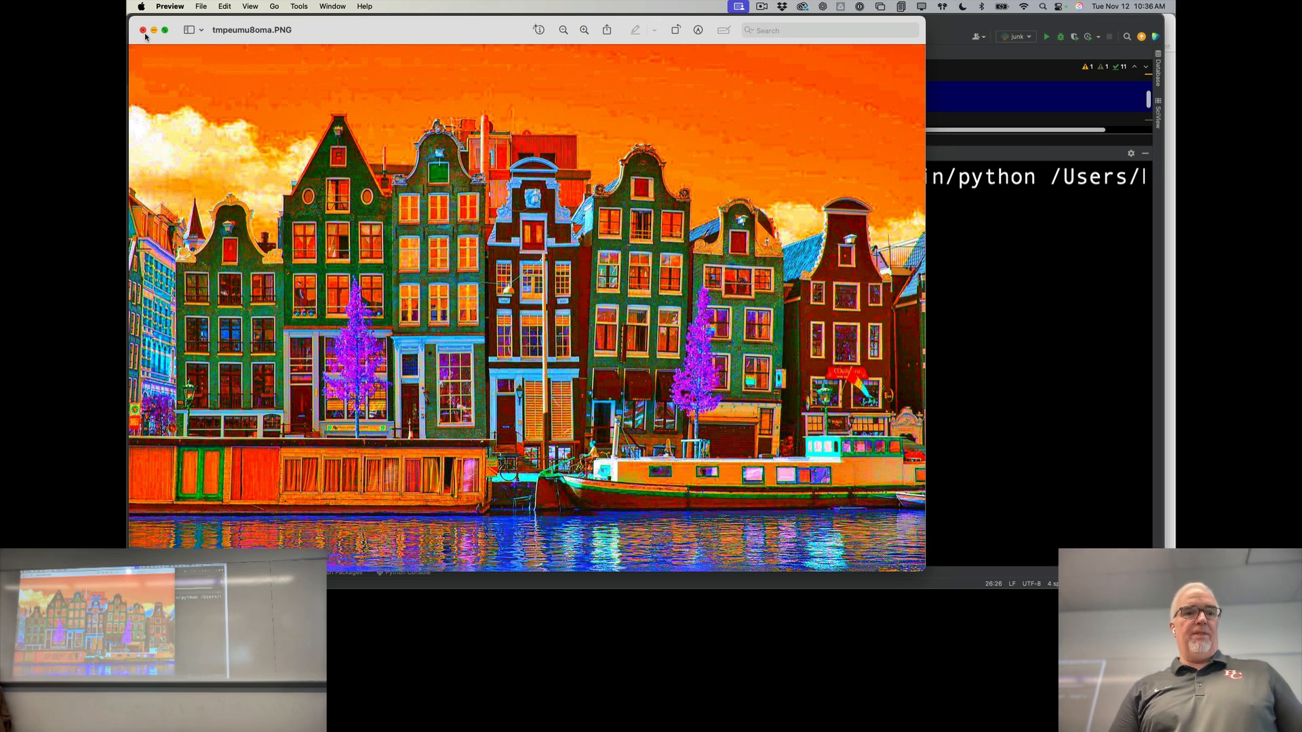
left_click(143, 30)
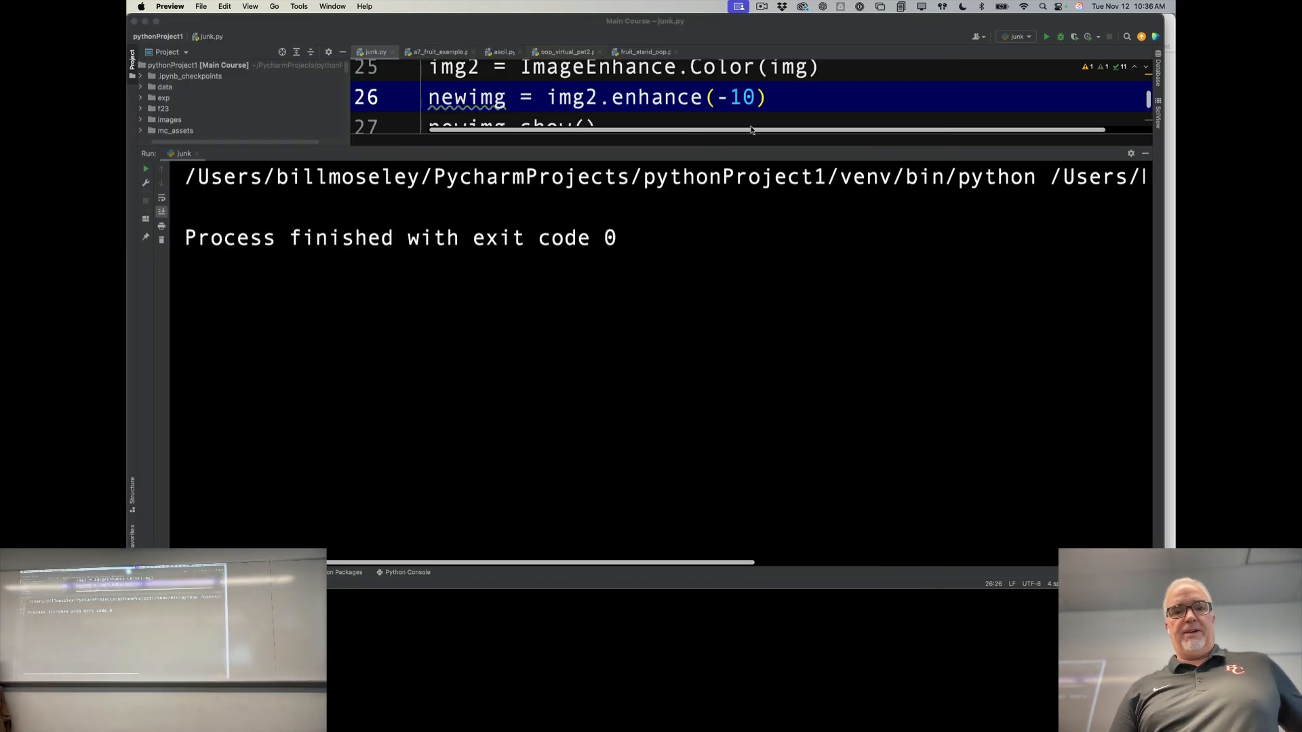
key("Cmd+Tab")
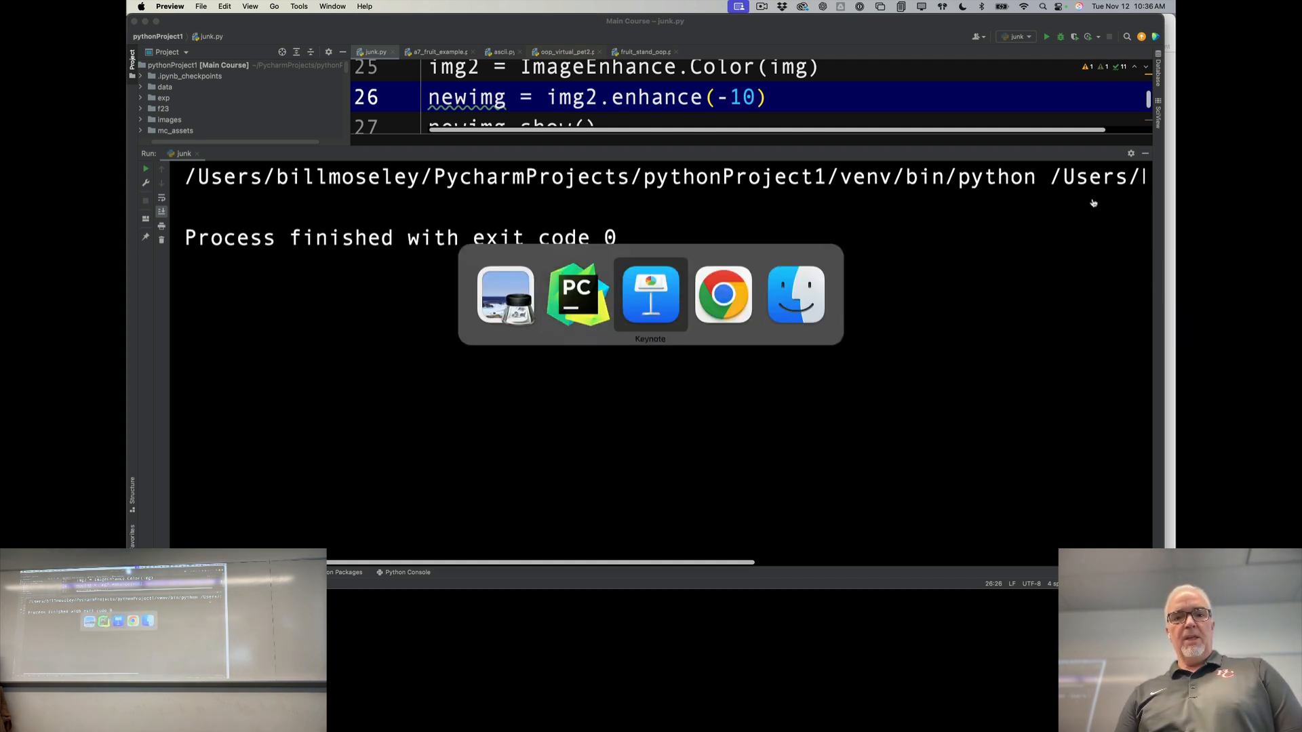
left_click(649, 295)
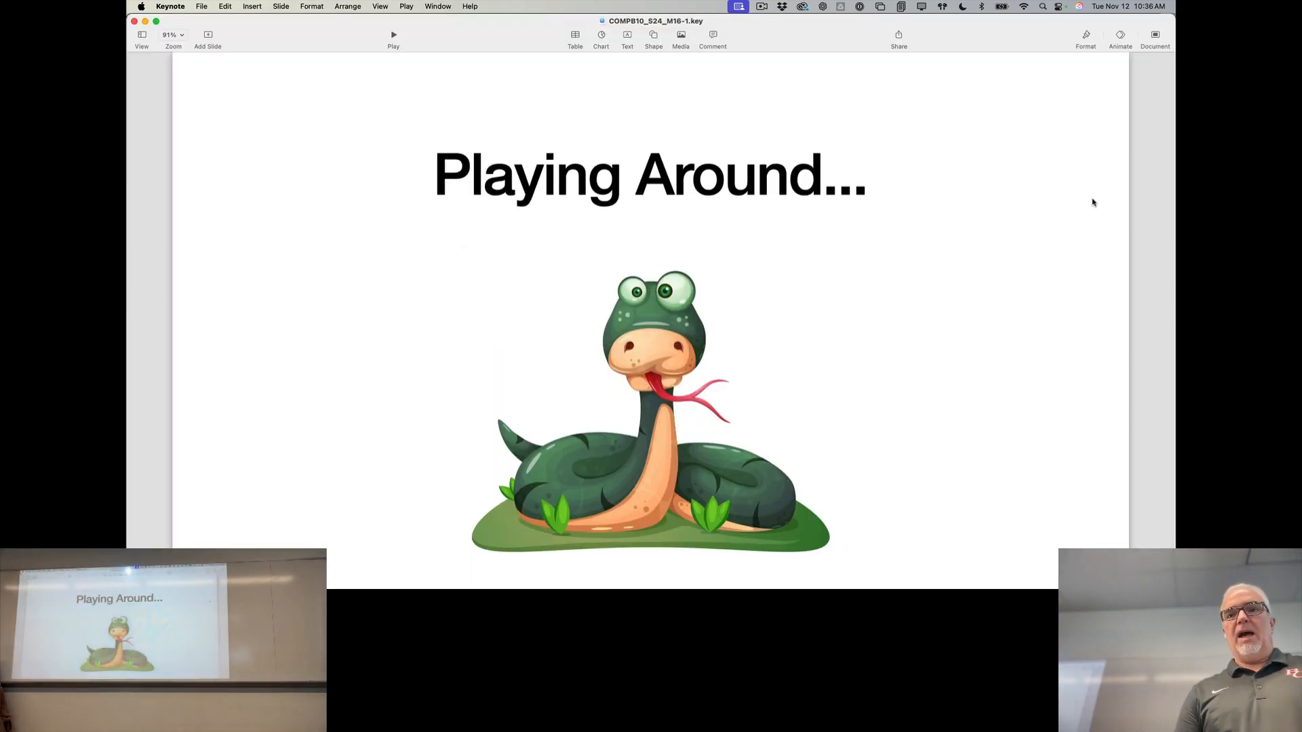